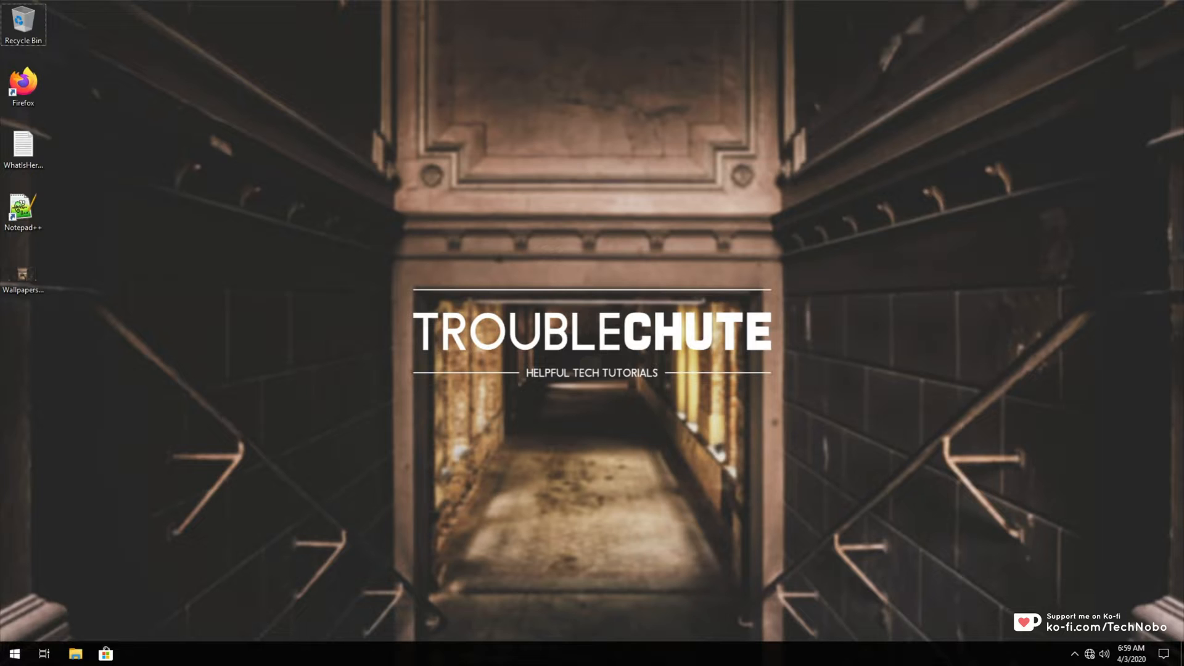
mouse_move(740, 170)
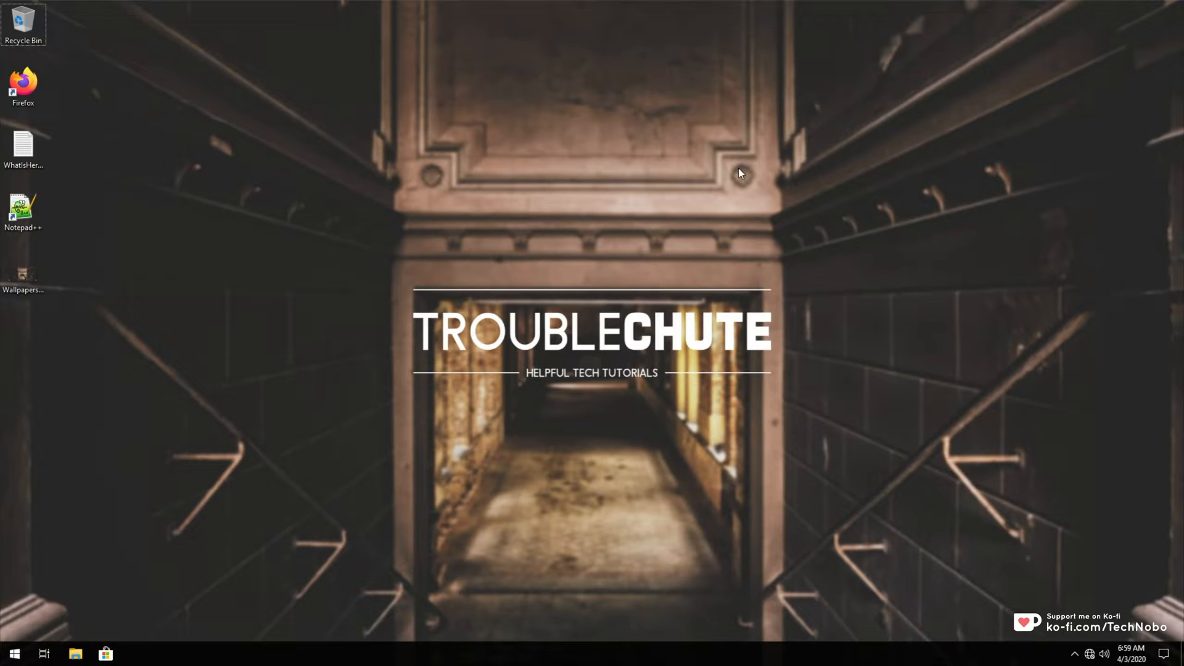
Search Start for 'feature' and tick .NET Framework 3.5 in Windows Features, expanding it
type("fea")
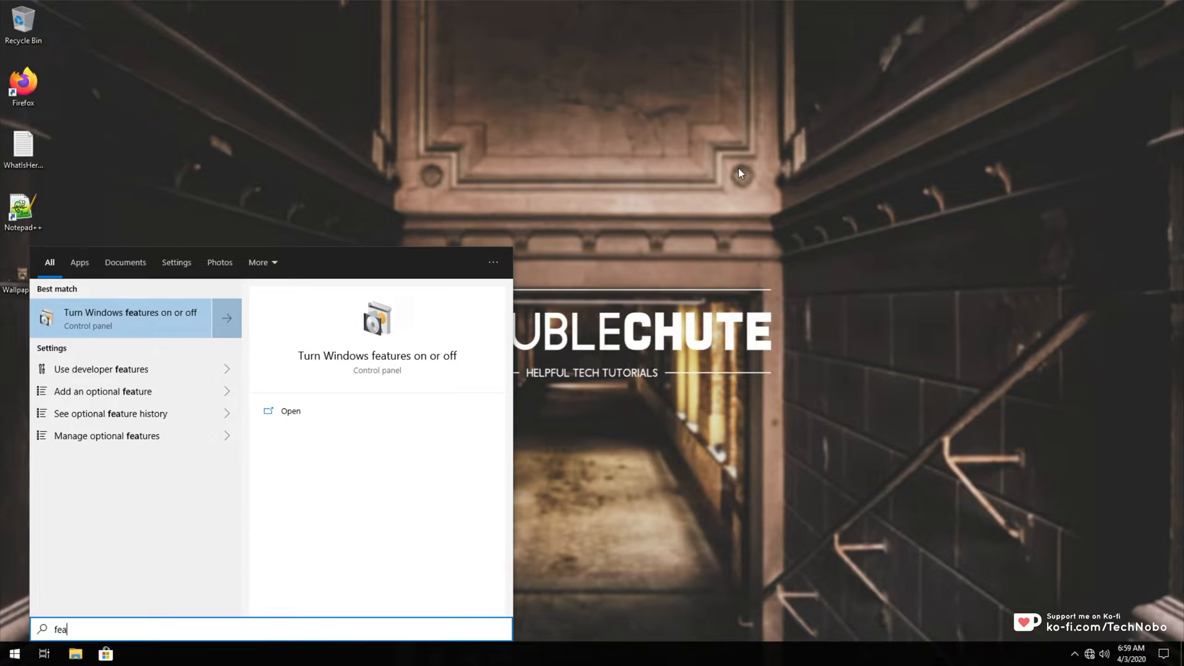
type("ture")
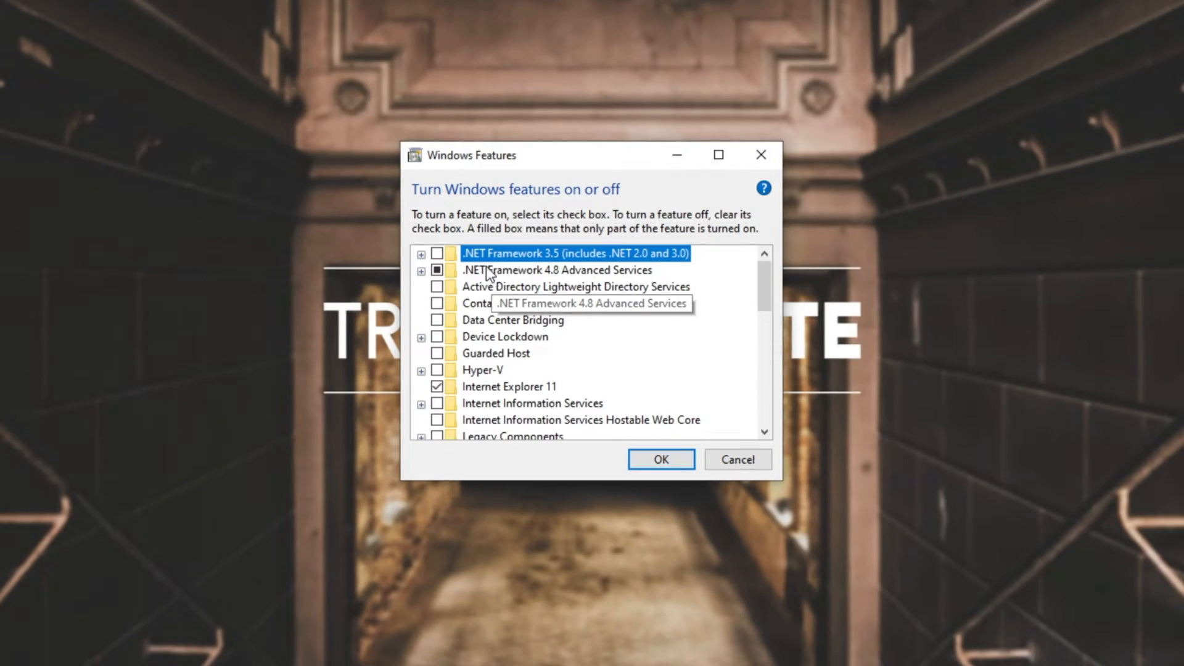
mouse_move(438, 258)
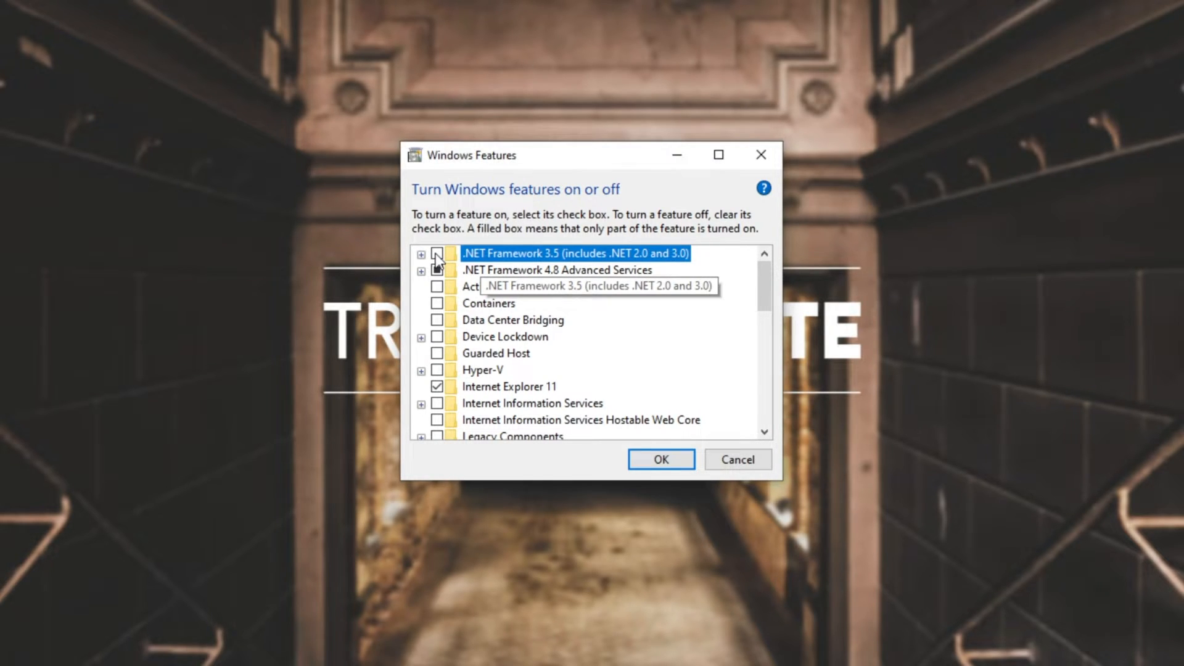
left_click(437, 253)
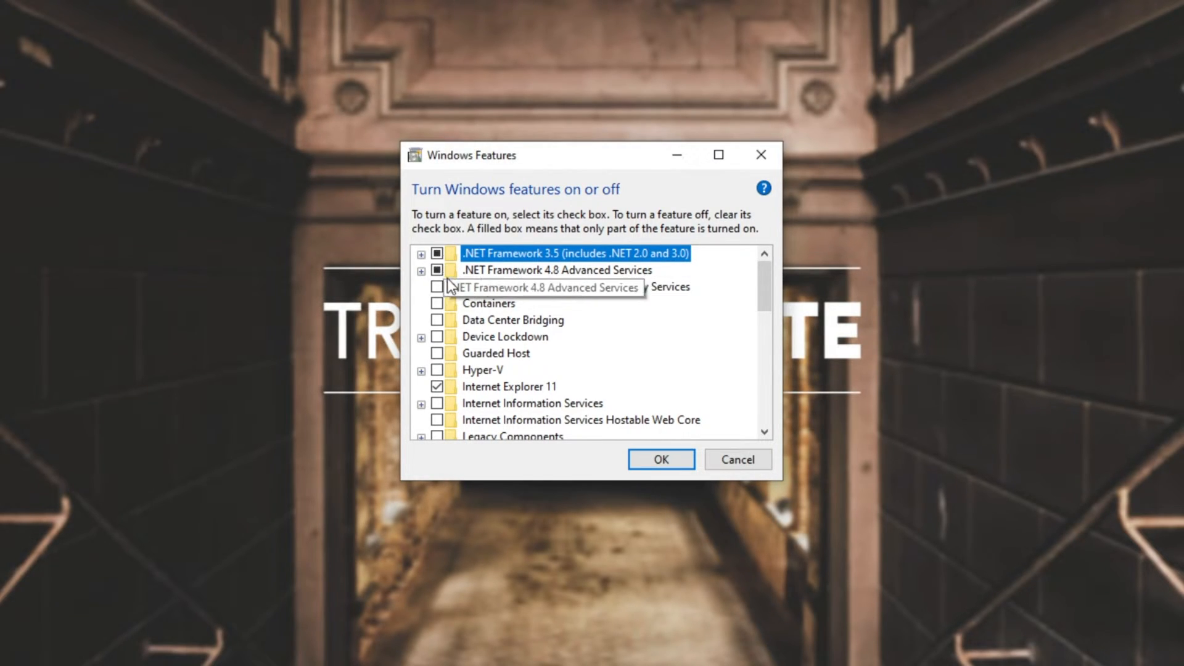
left_click(421, 252)
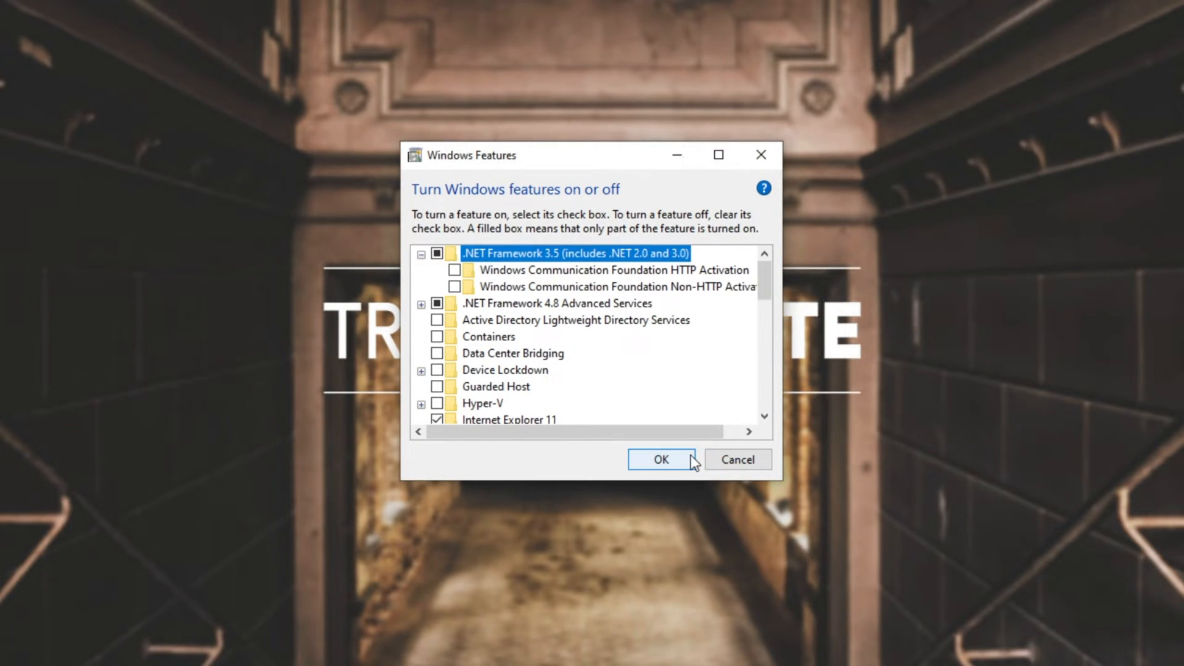
mouse_move(633, 264)
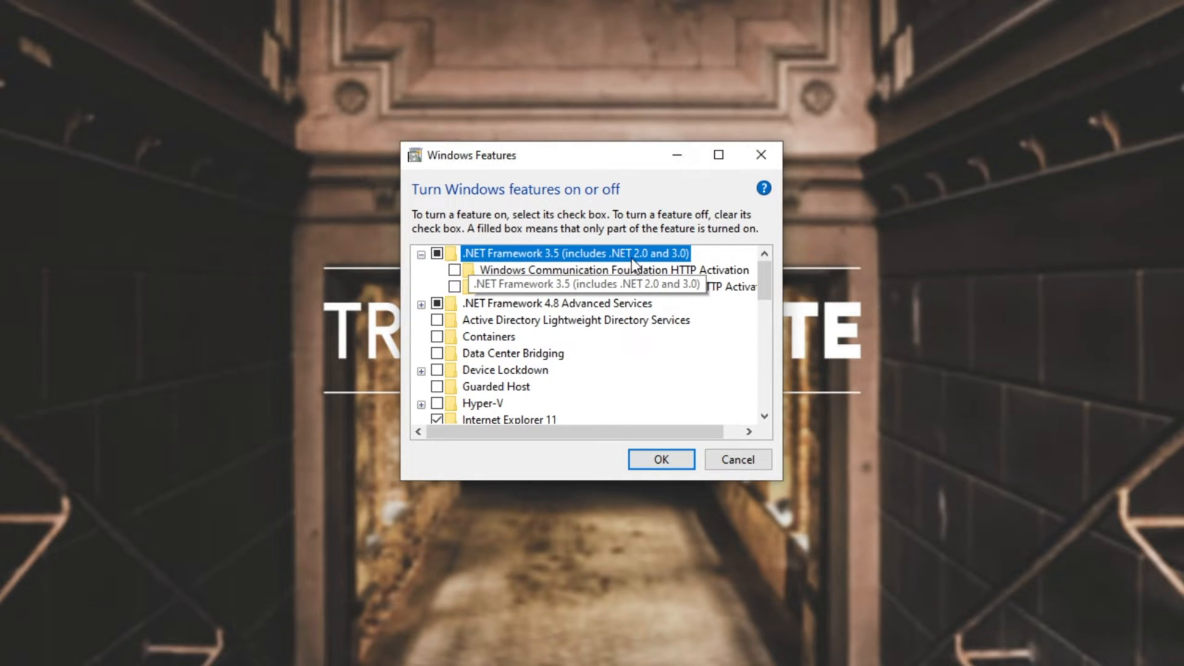
Confirm the feature selection and let Windows Update download the .NET 3.5 files
left_click(659, 459)
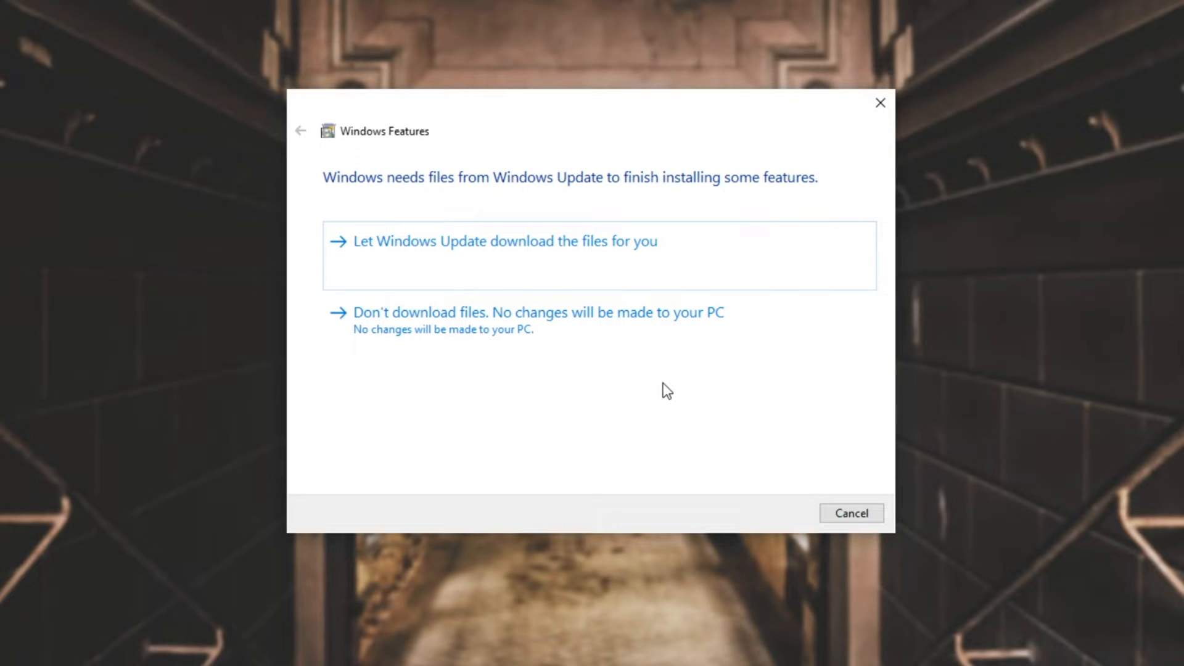
mouse_move(612, 266)
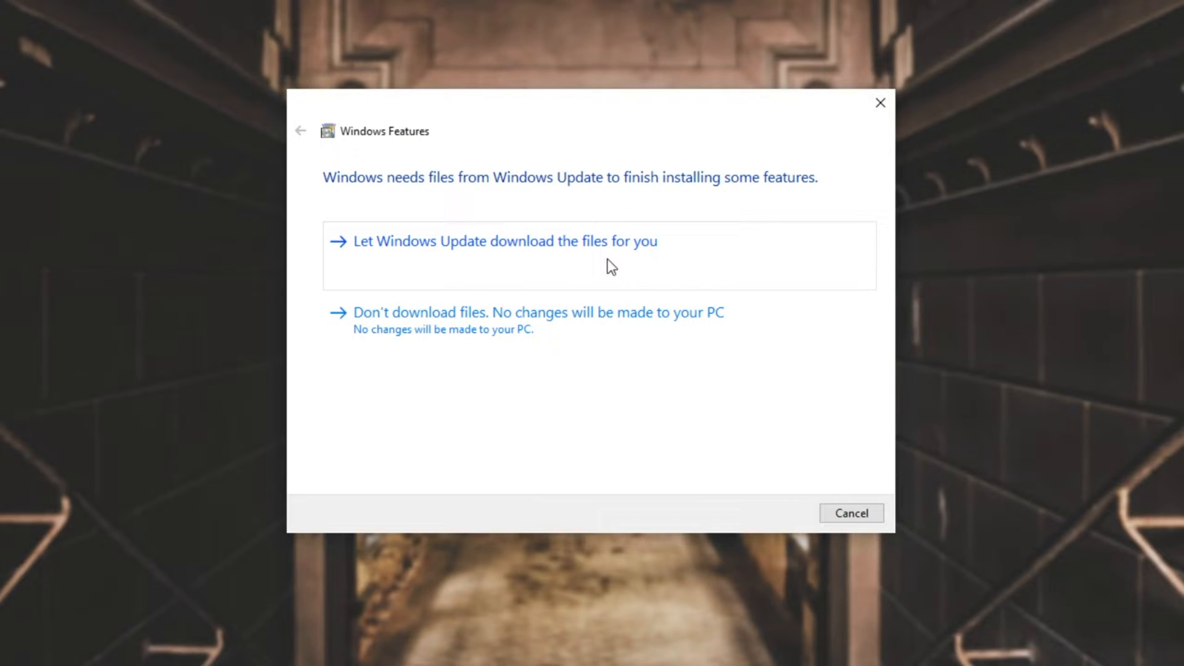
left_click(502, 241)
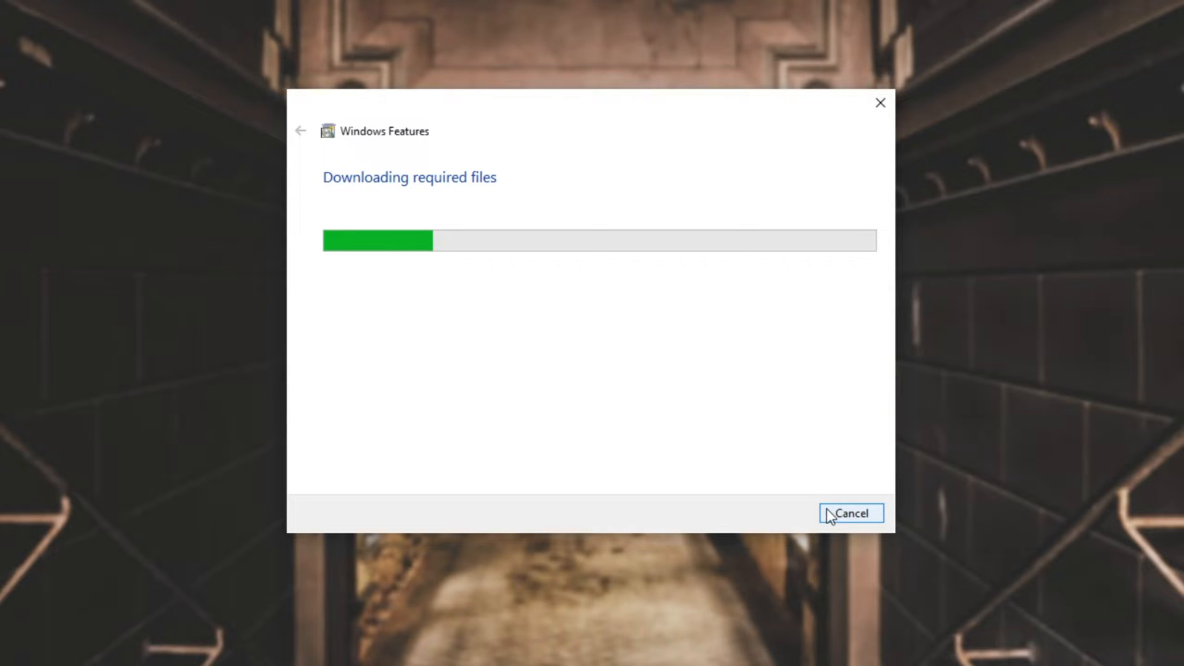
mouse_move(851, 514)
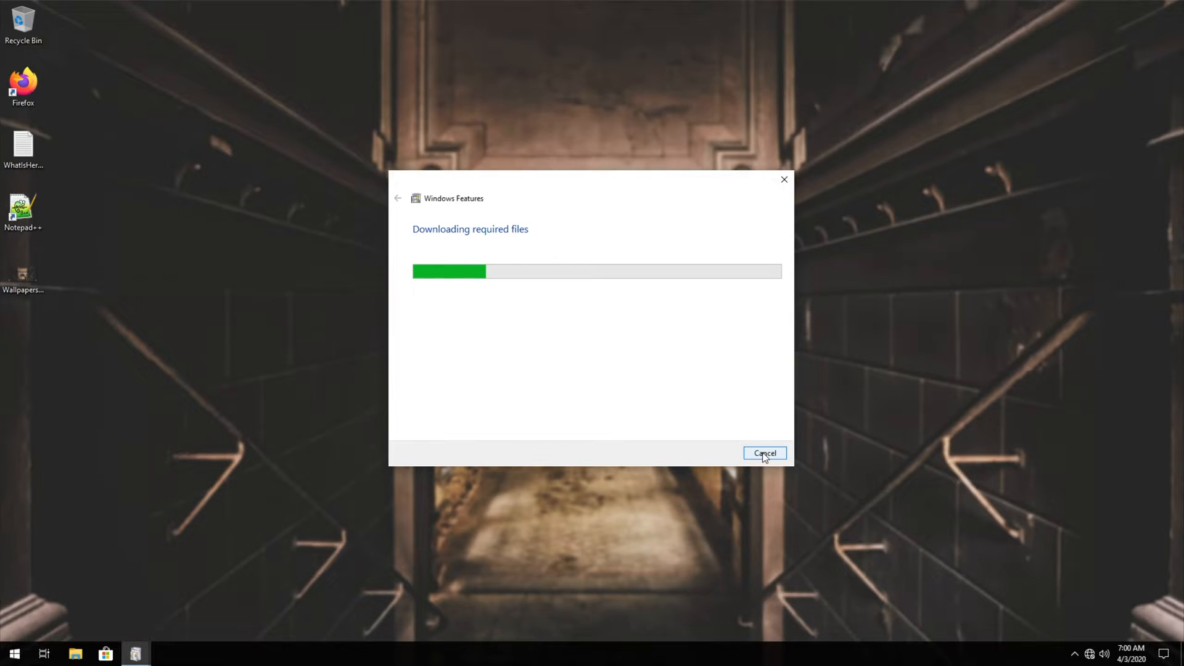
Cancel the .NET Framework 3.5 file download and close Windows Features
left_click(763, 453)
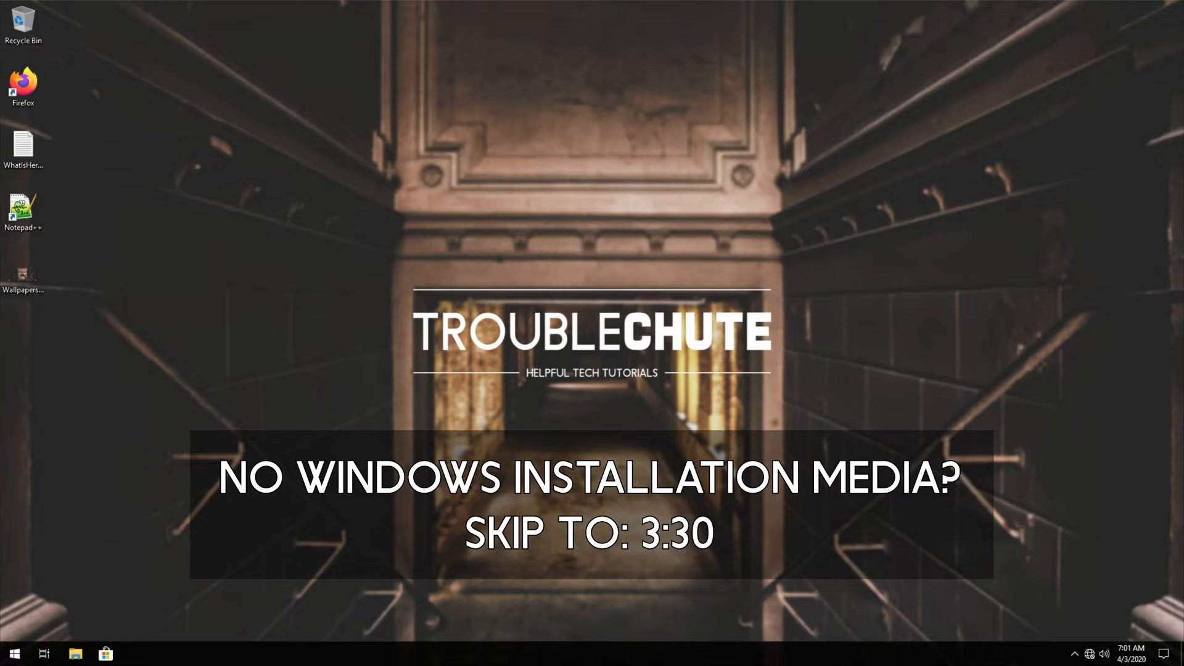
Browse File Explorer to D:\sources\sxs on the installation DVD to find the netfx3 cab
left_click(75, 653)
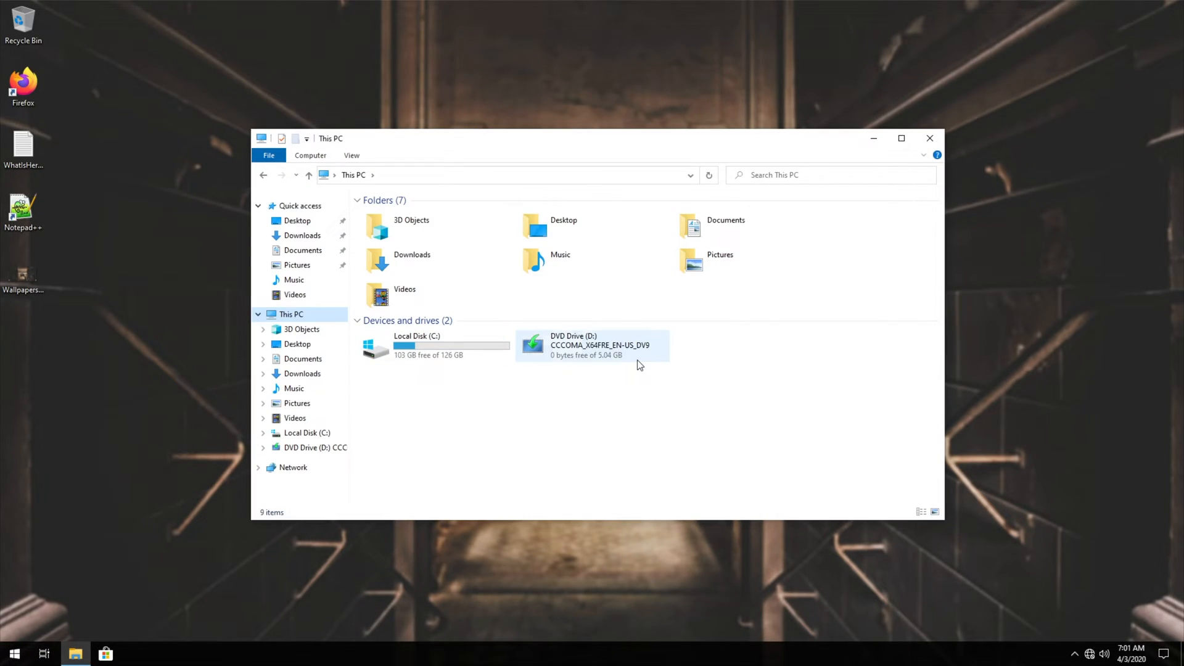
double_click(591, 345)
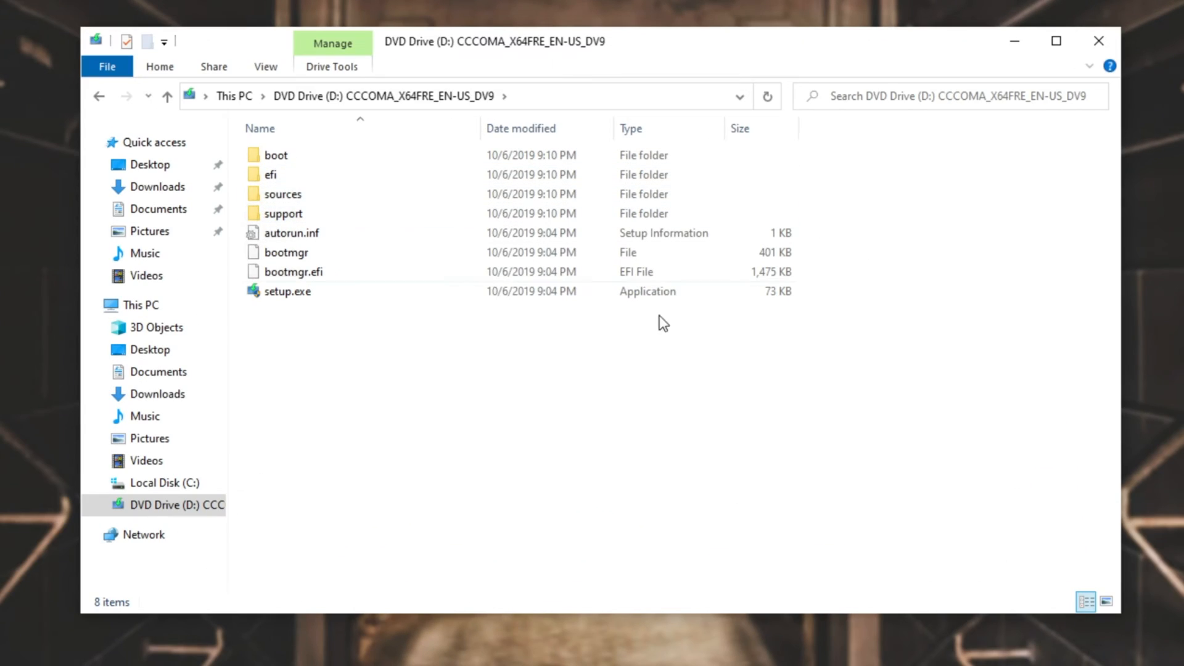
mouse_move(555, 271)
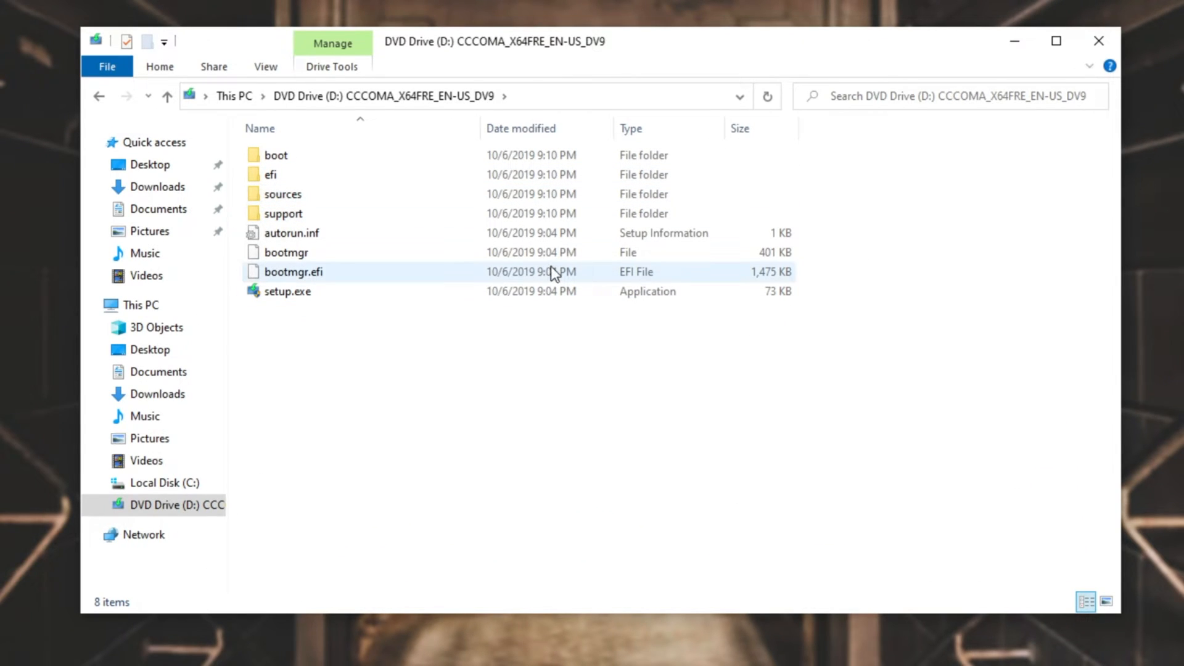
double_click(283, 193)
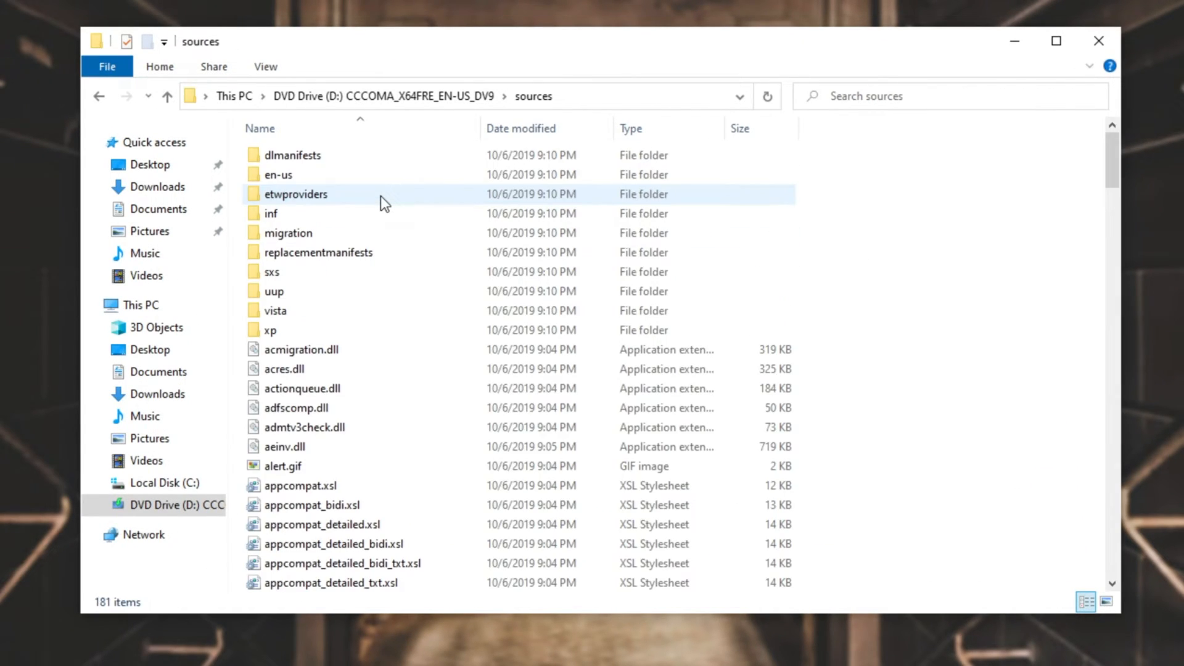
double_click(271, 272)
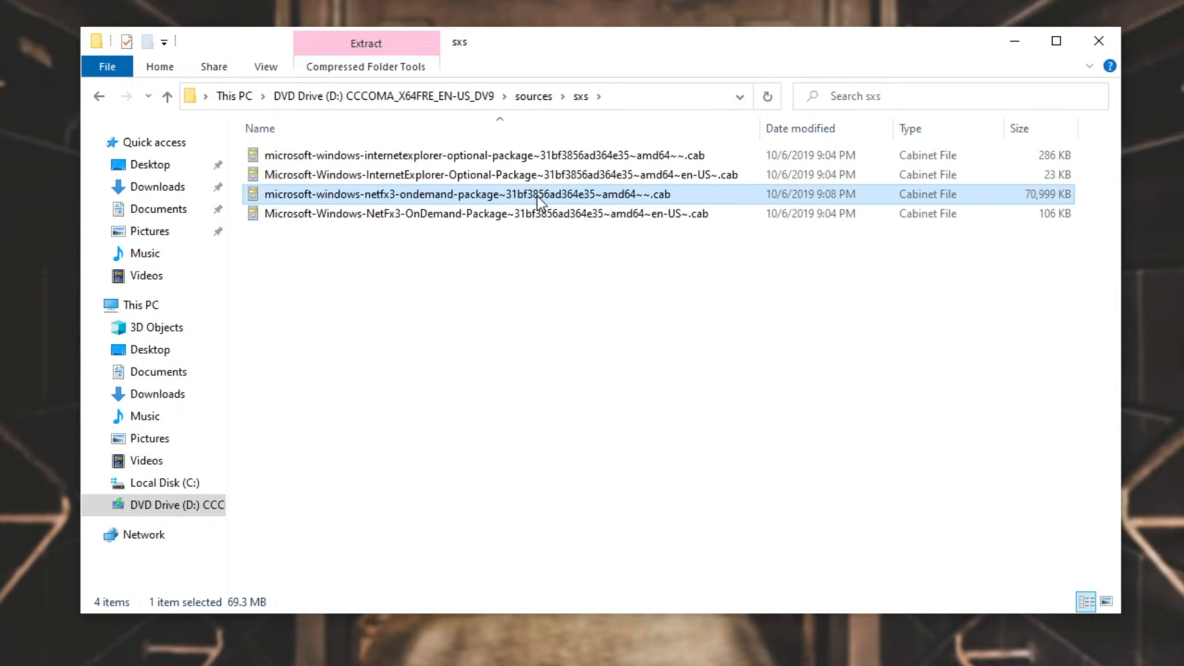
mouse_move(630, 195)
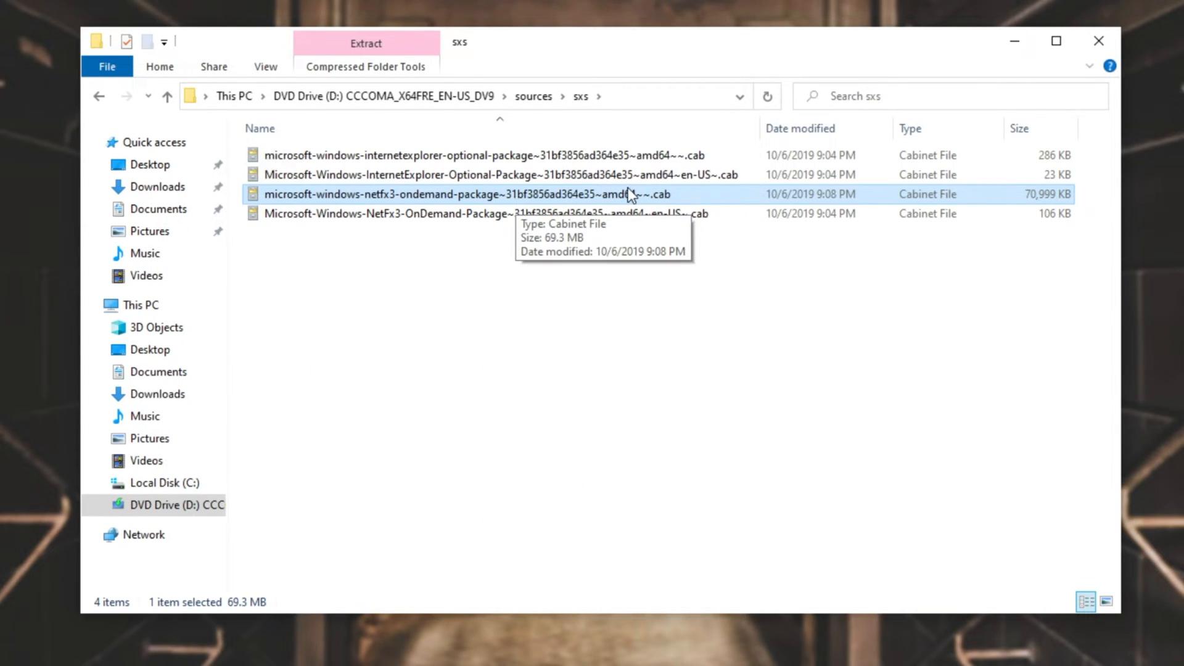
mouse_move(696, 243)
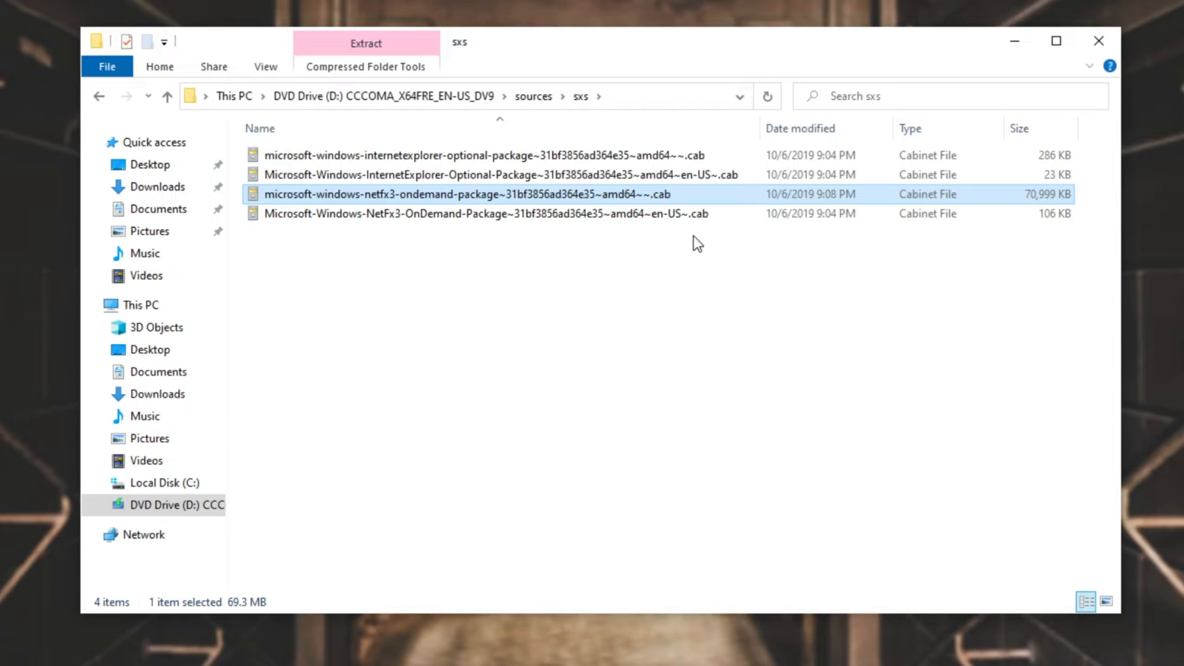
mouse_move(827, 195)
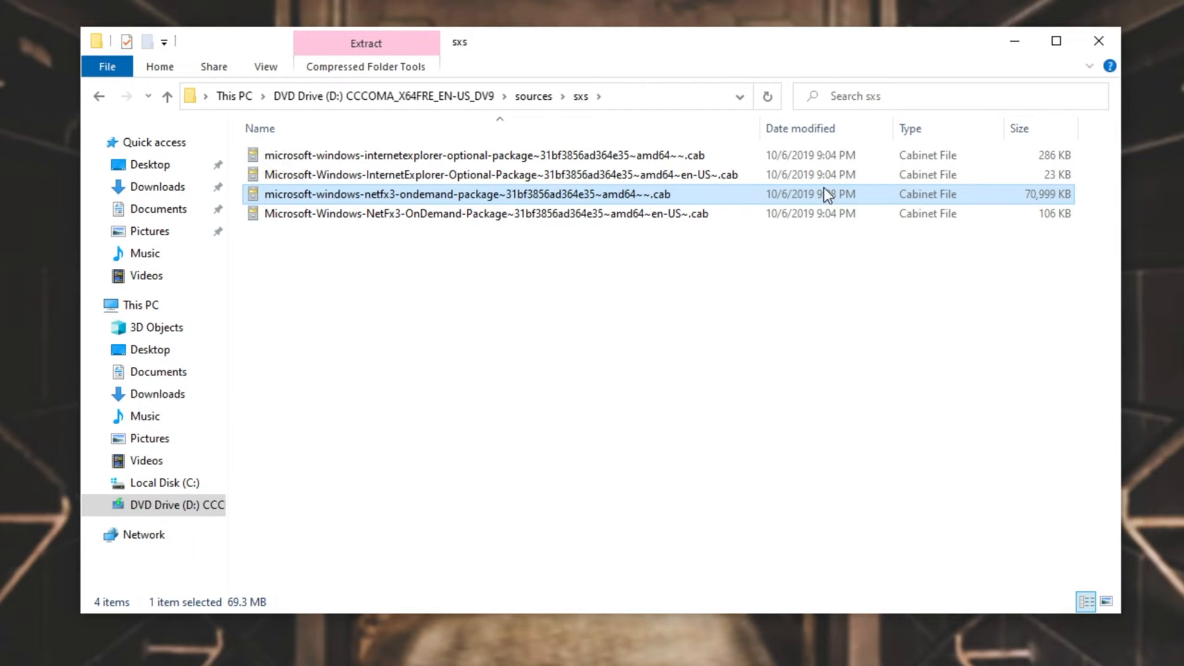
mouse_move(736, 211)
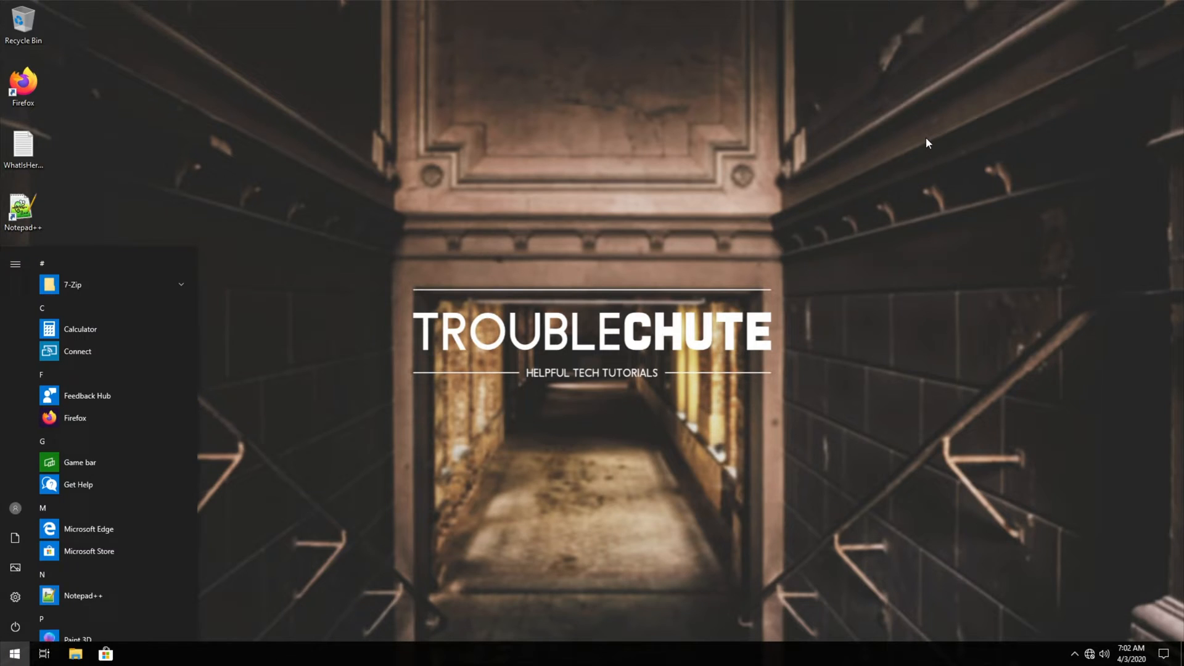
In an admin Command Prompt, type DISM.EXE /Online /Add-Package /PackagePath:"
right_click(101, 317)
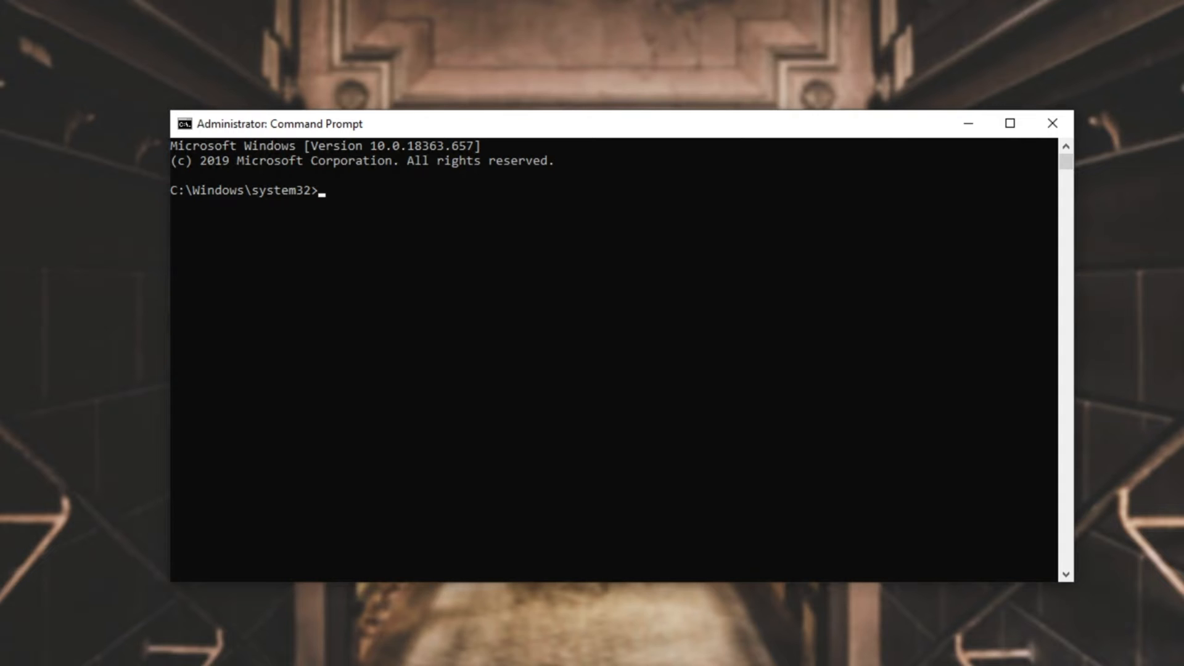
type("DISM")
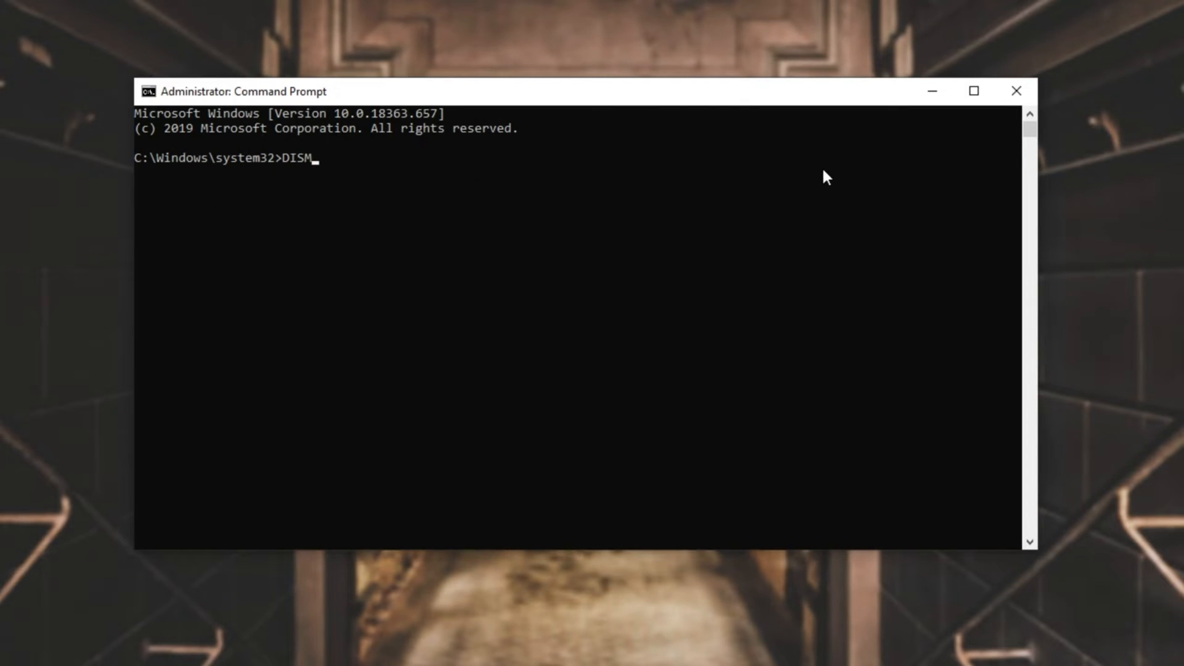
type(".EXE /")
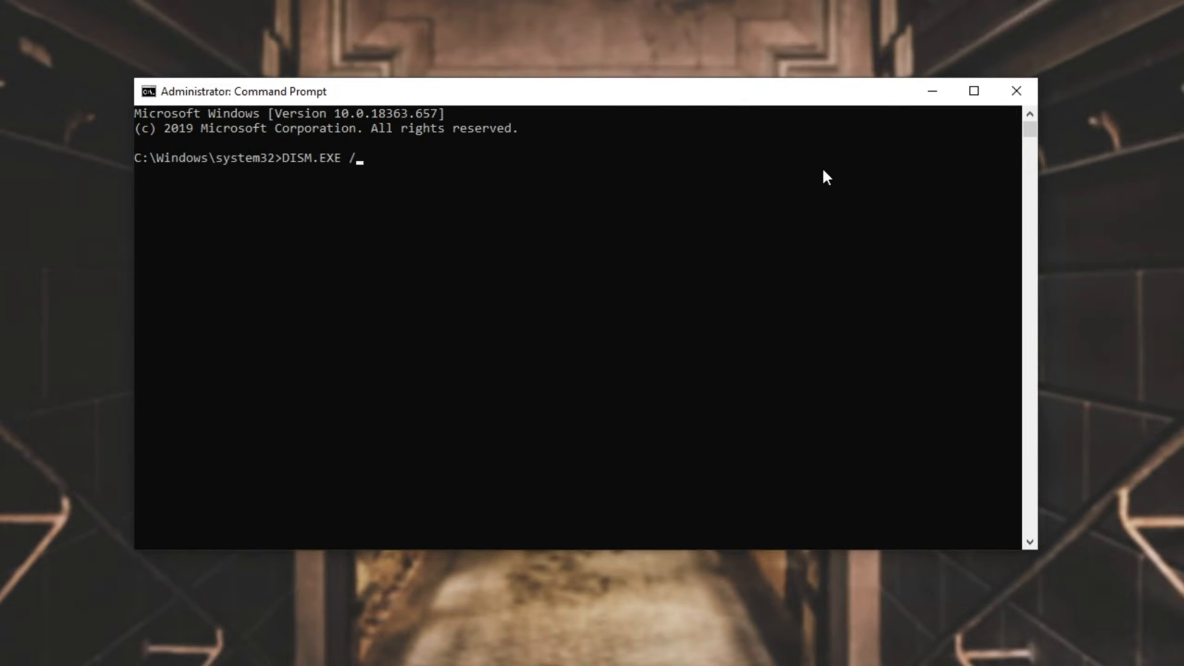
type("Online /")
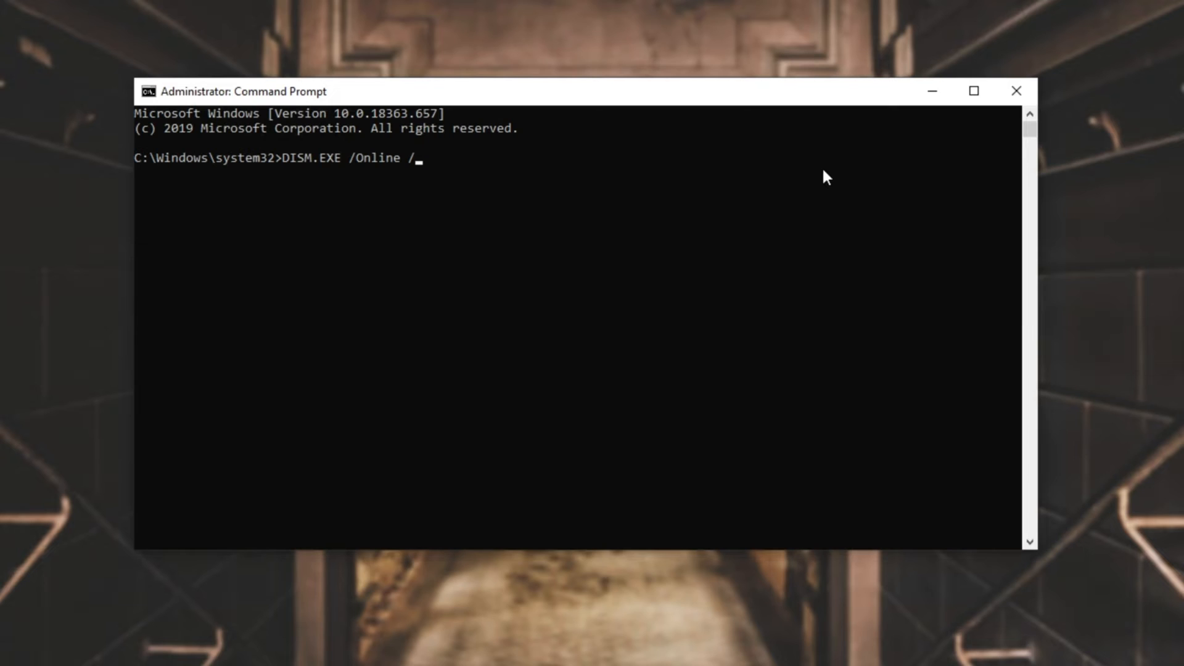
type("Add-Pack")
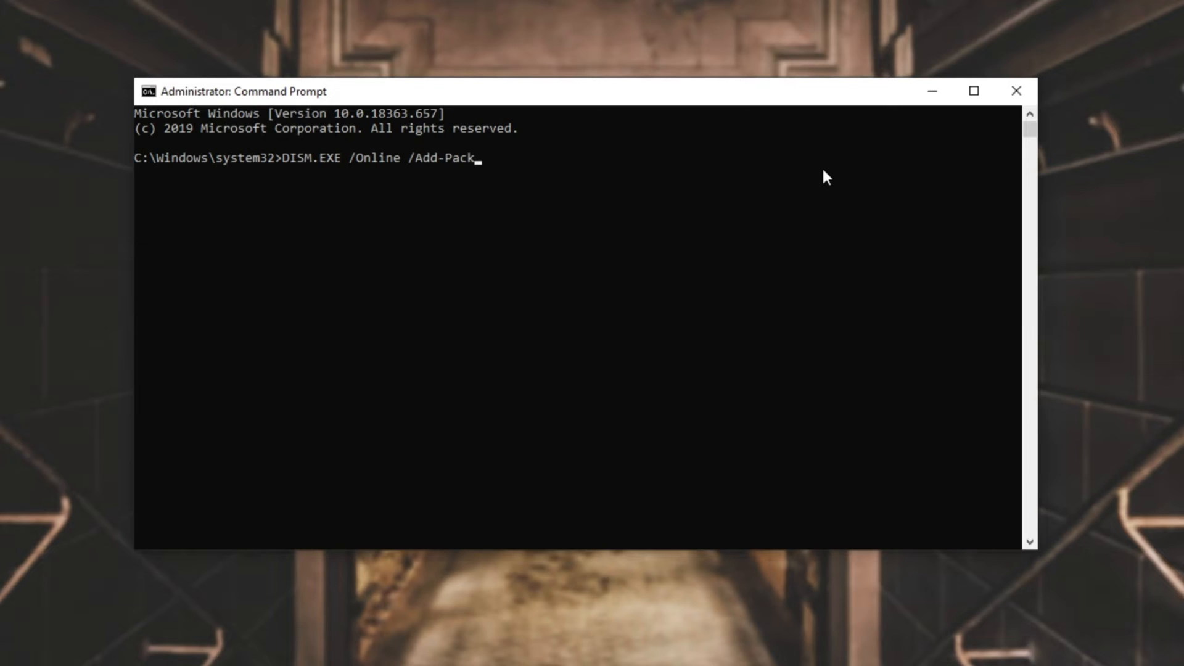
type("age")
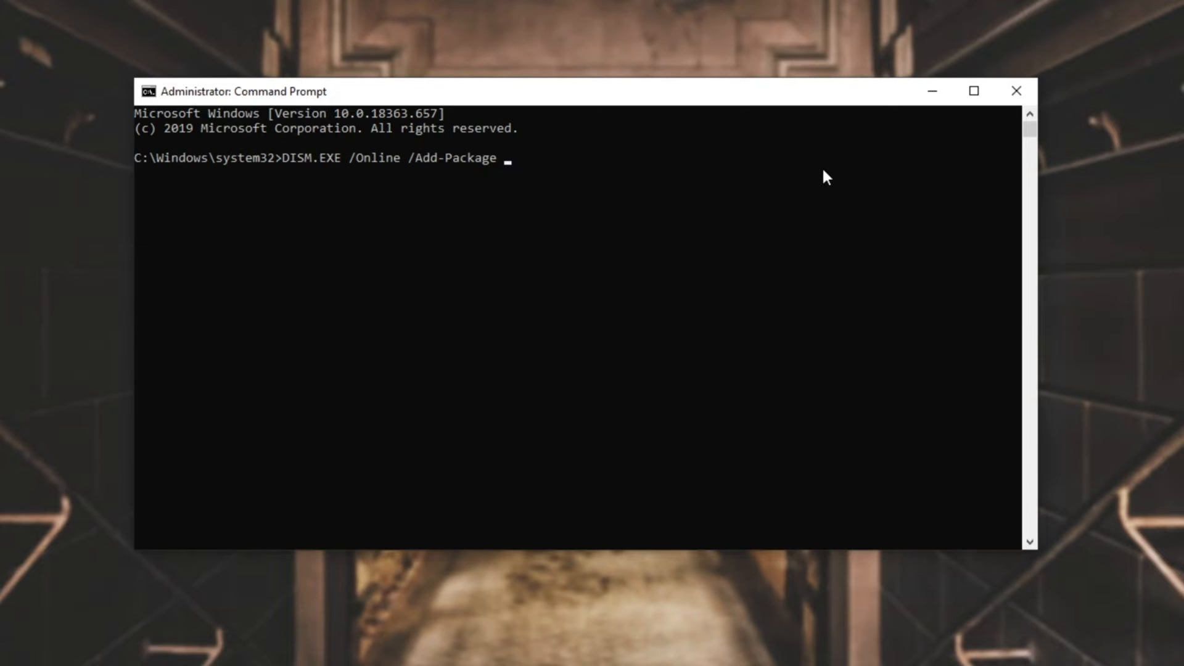
type("/PackagePat")
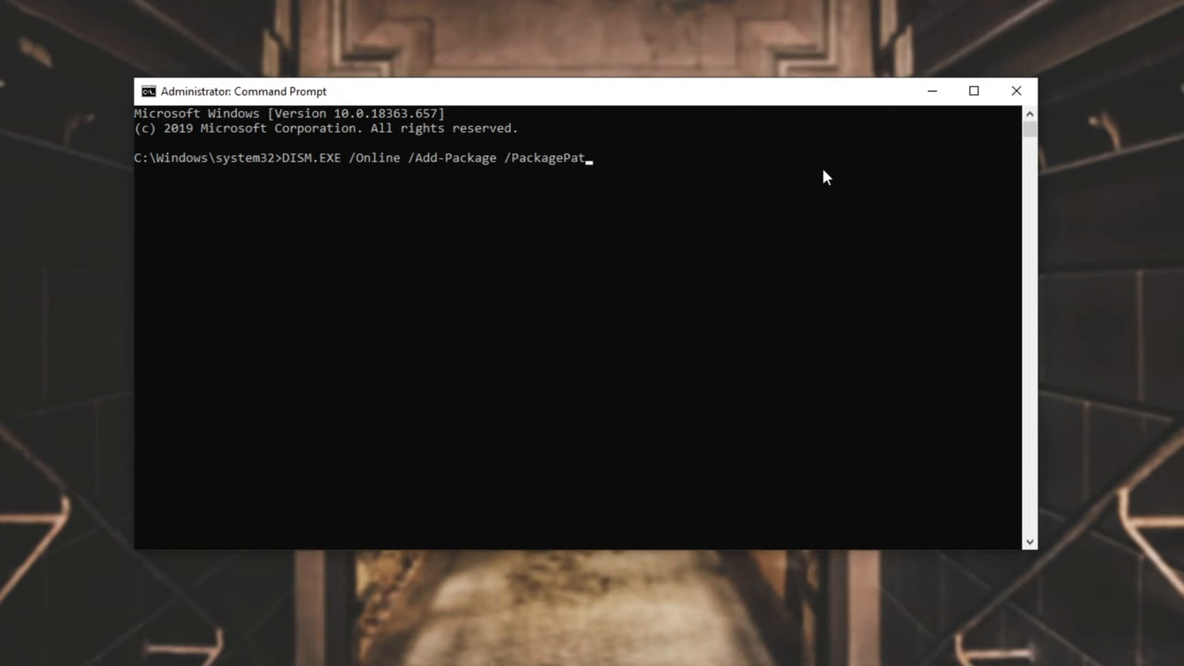
type("h:")
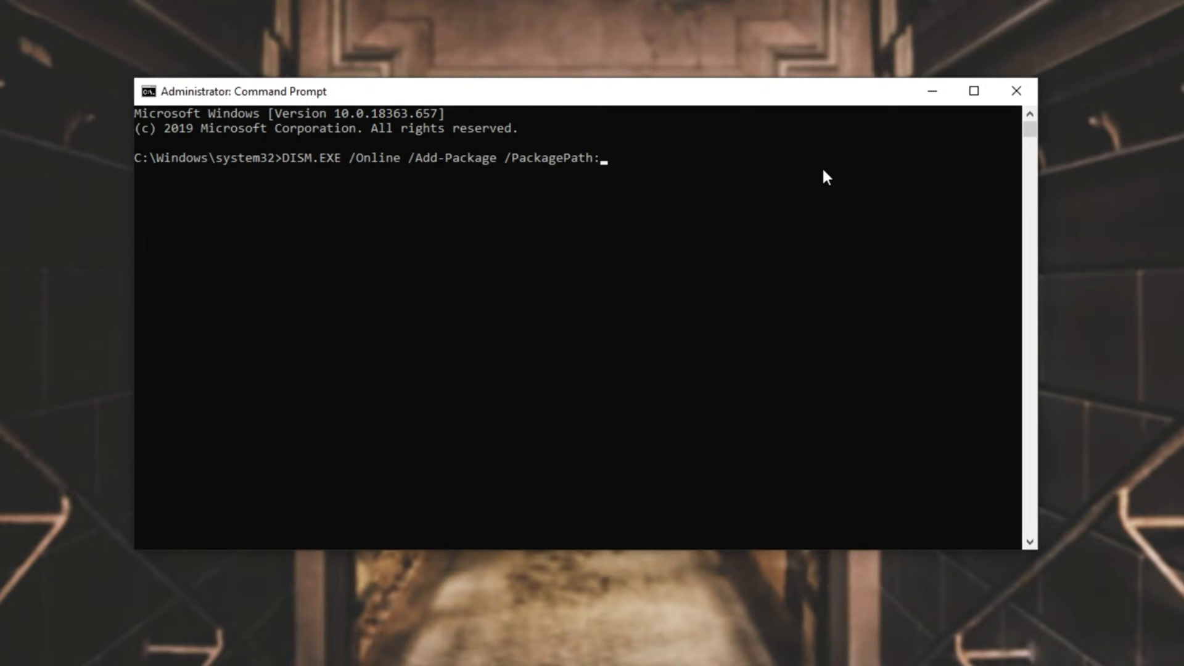
type("\"")
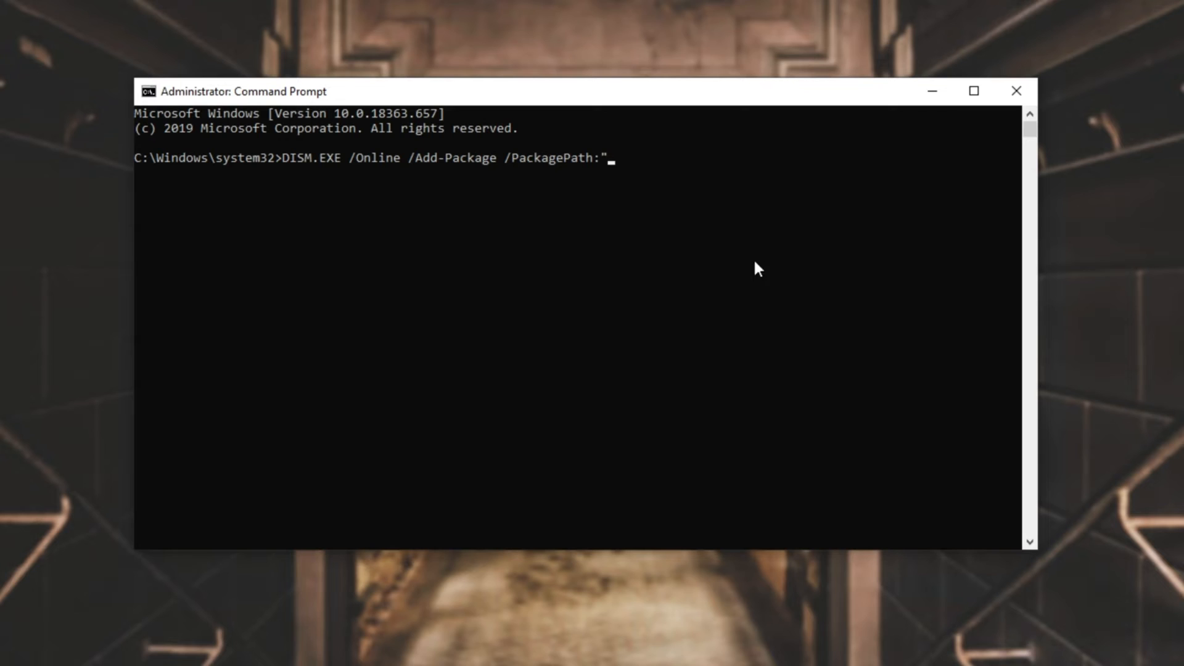
mouse_move(638, 309)
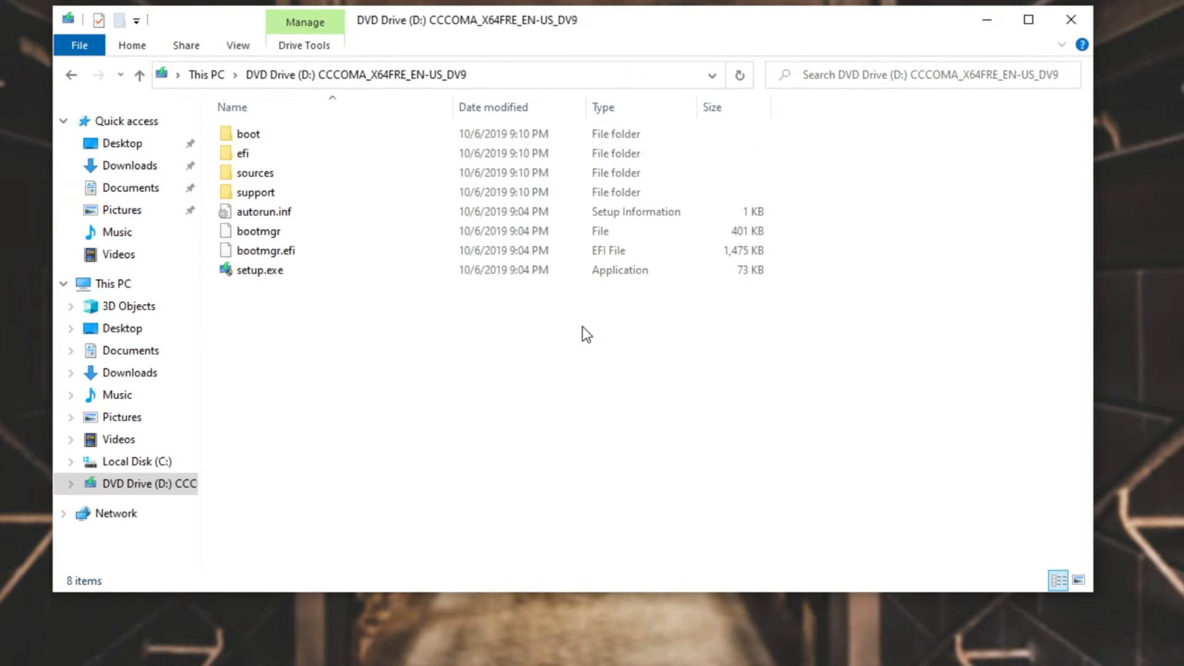
Browse back into the DVD's sources\sxs folder to view the cab packages
double_click(255, 172)
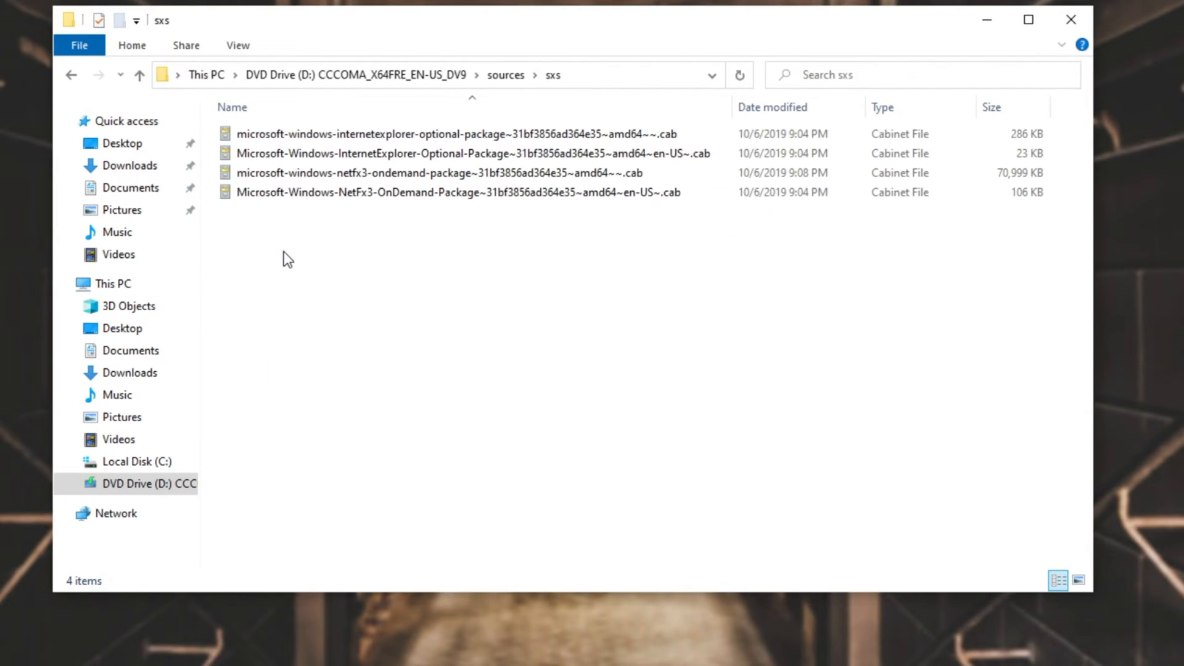
mouse_move(597, 78)
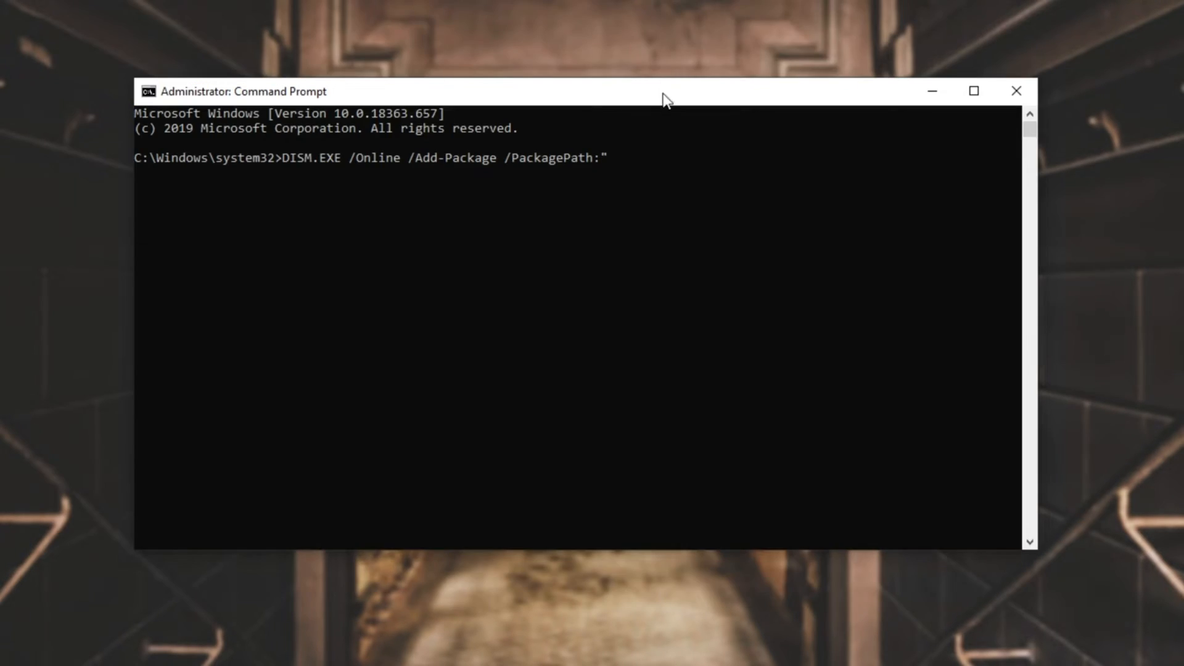
Finish the DISM command with the quoted D:\sources\sxs on-demand package .cab path
type("D:\\sources\\sxs")
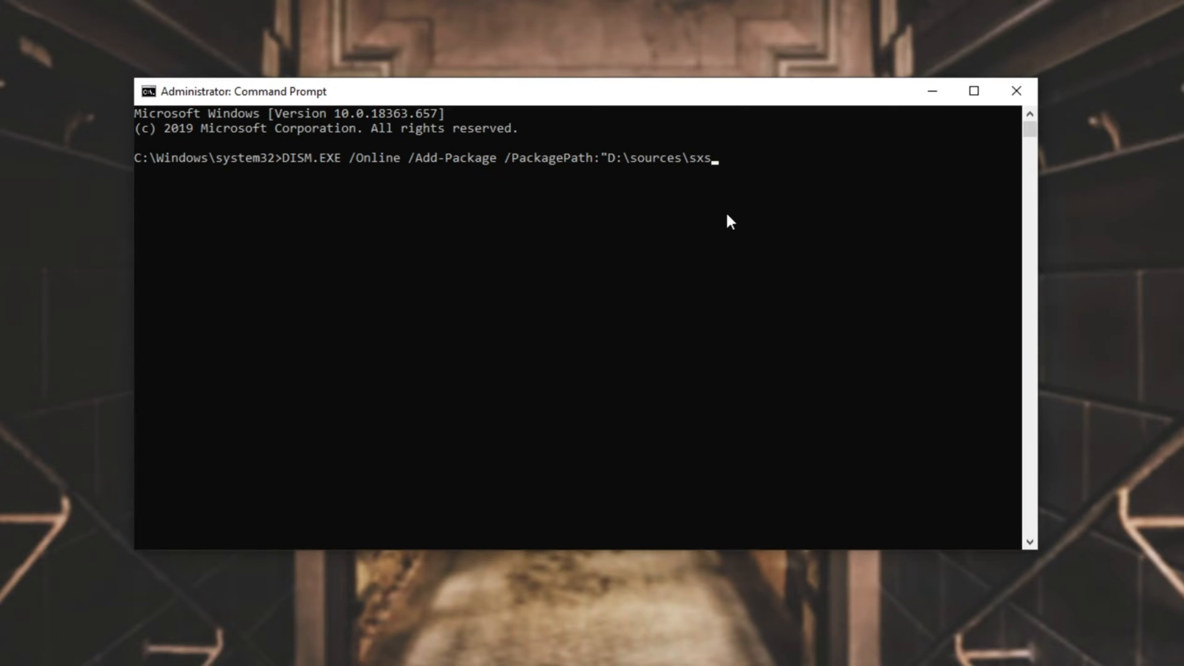
type("\\")
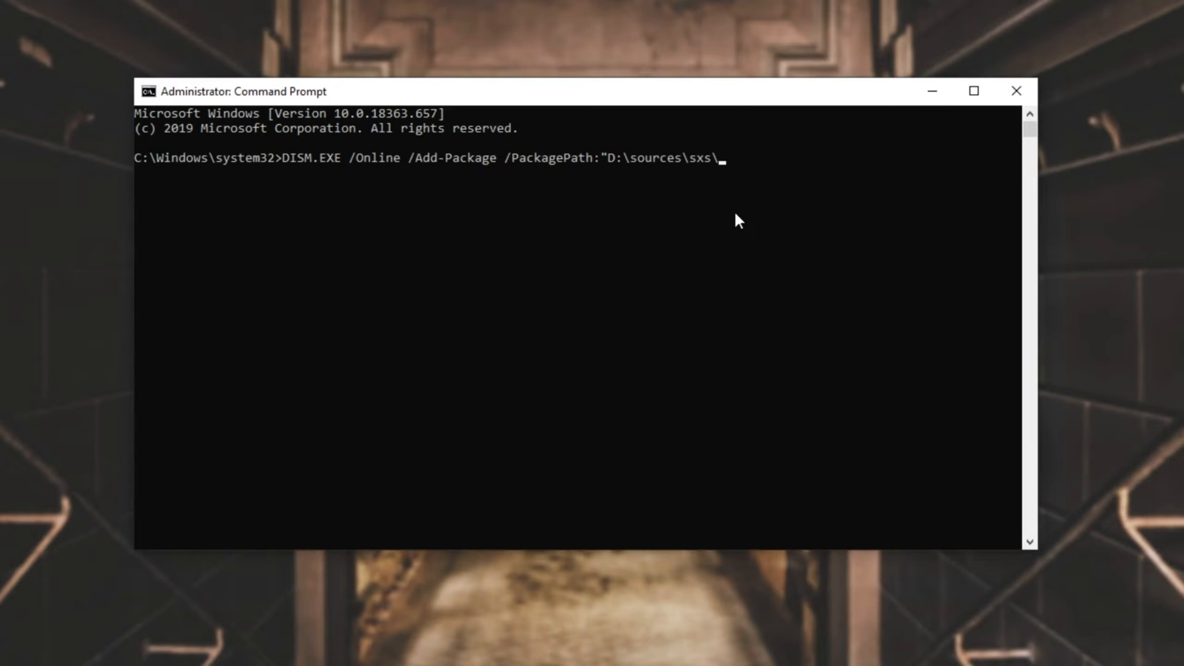
mouse_move(797, 209)
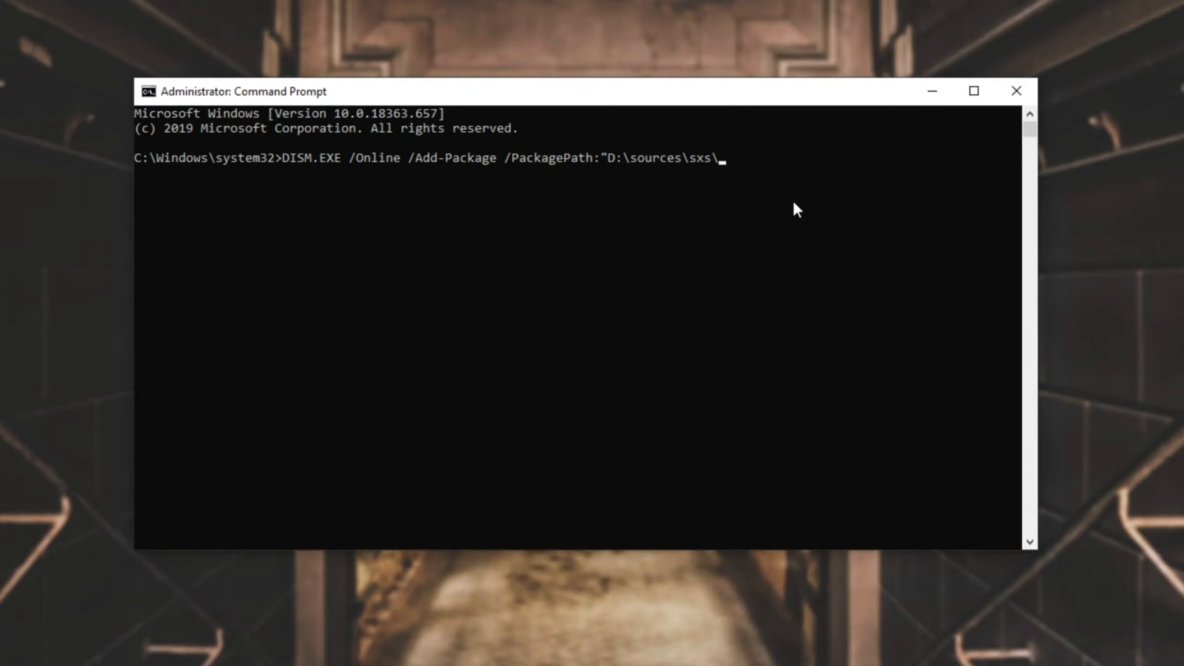
type("microsoft-windows-internetexplorer-optional-package~31bf3856ad364e35~amd64~~.cab\"")
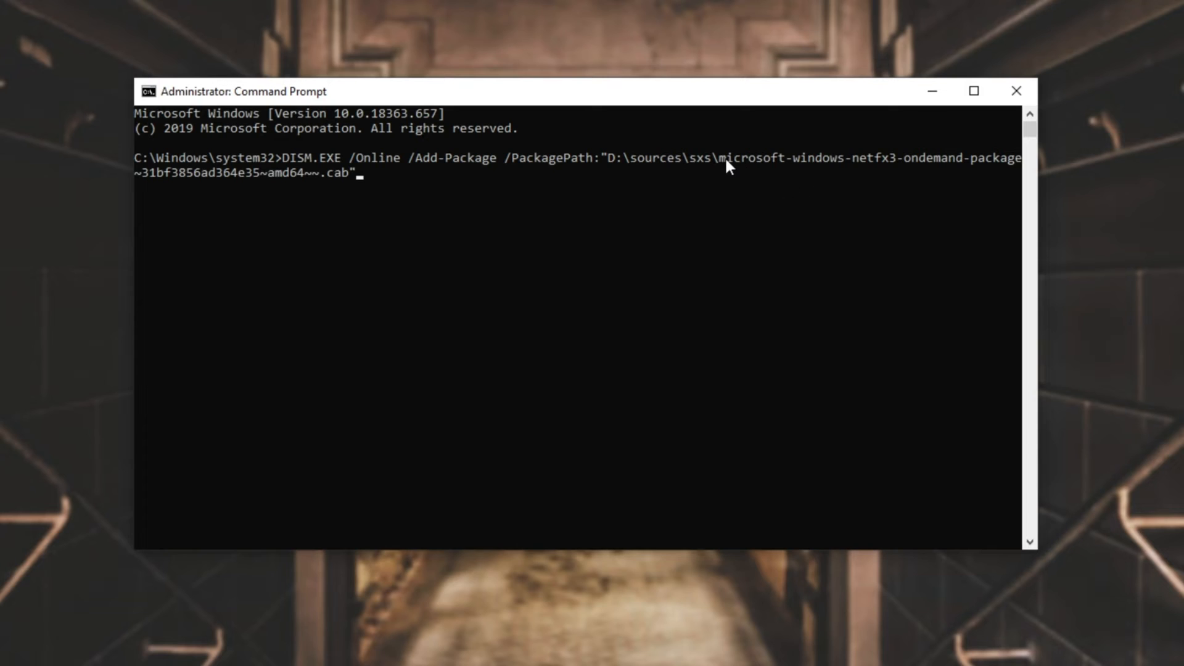
mouse_move(878, 172)
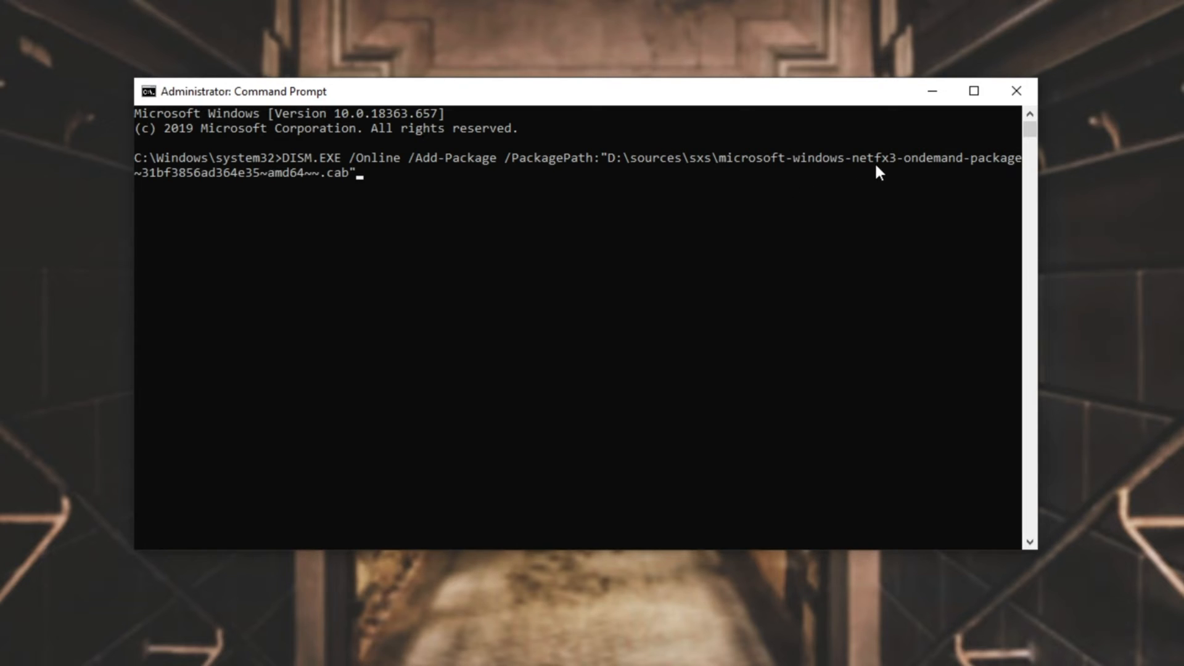
mouse_move(1026, 167)
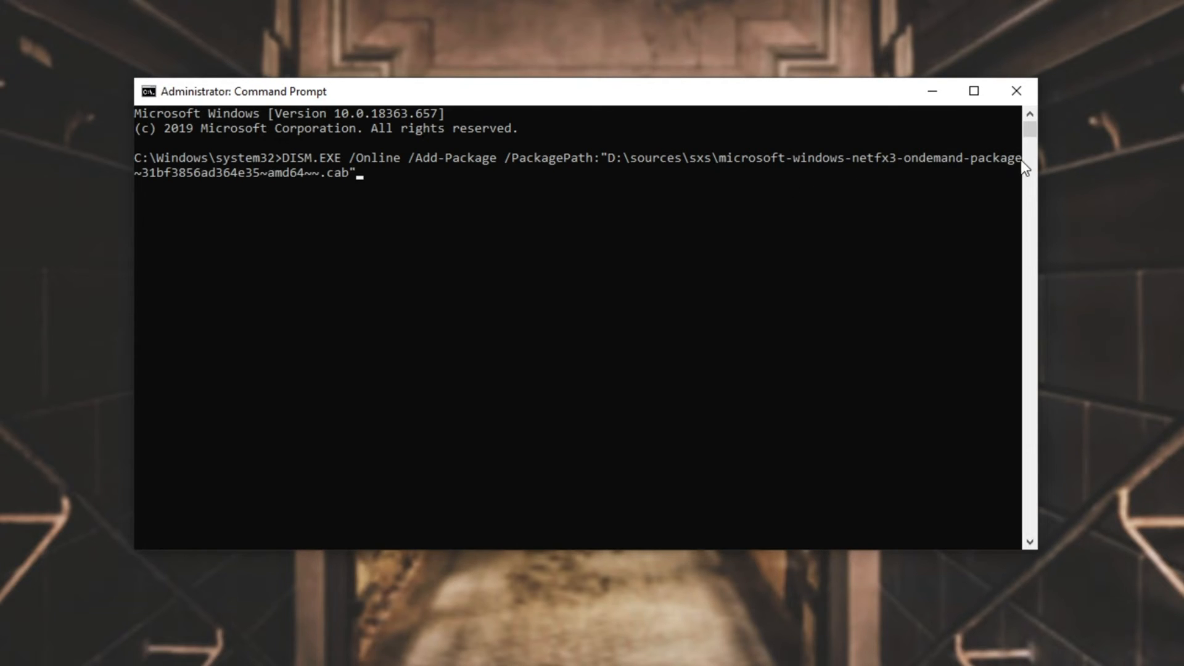
mouse_move(330, 186)
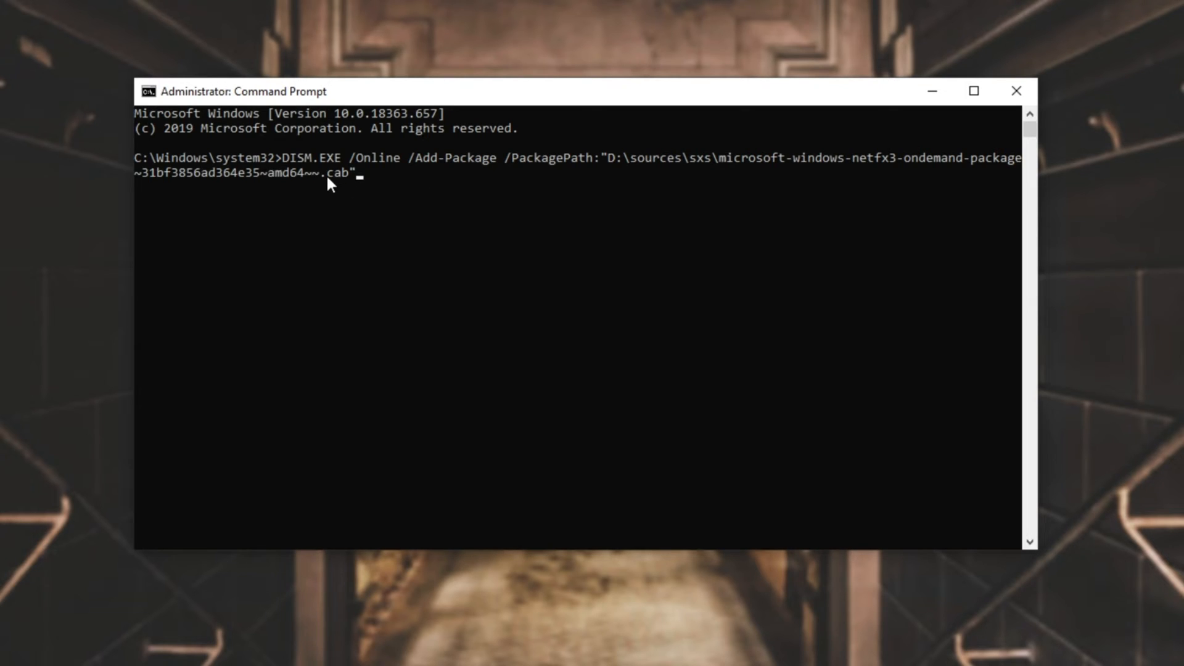
mouse_move(285, 191)
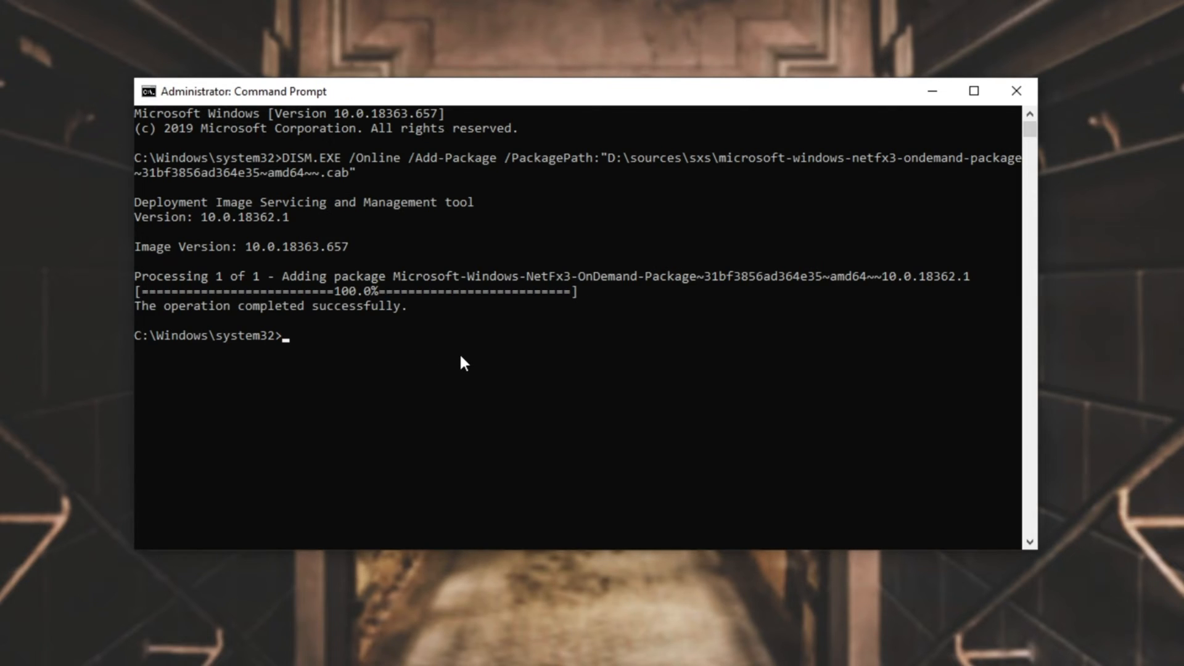
mouse_move(635, 381)
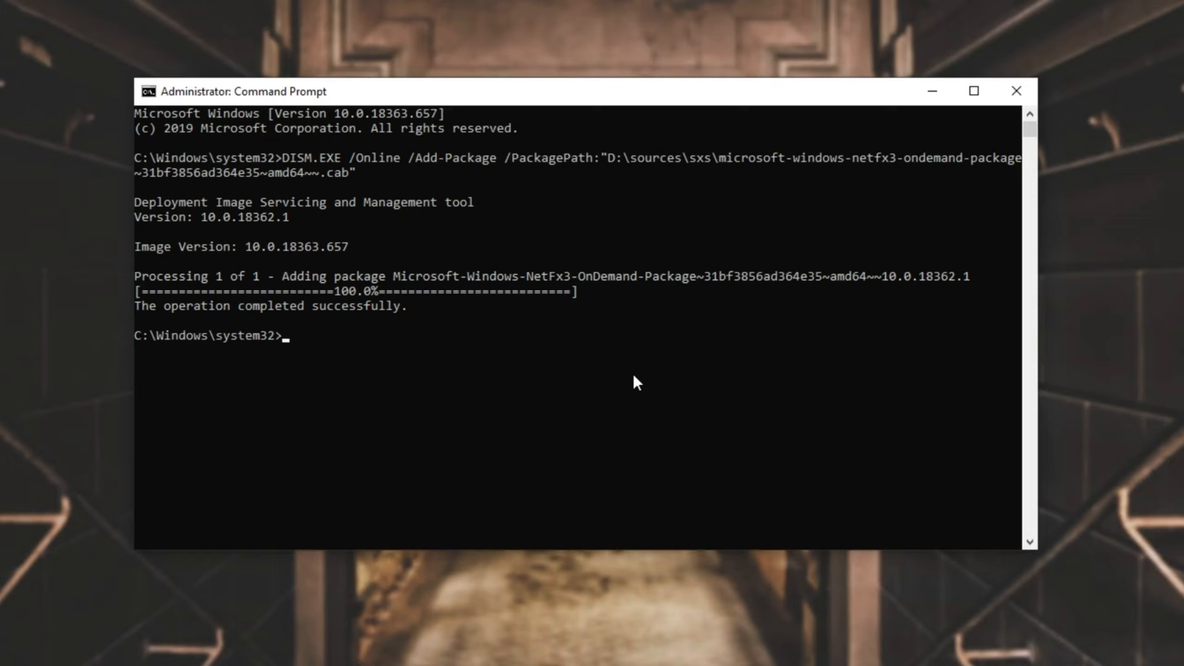
Close Command Prompt after DISM reports the NetFx3 package added successfully
left_click(1016, 91)
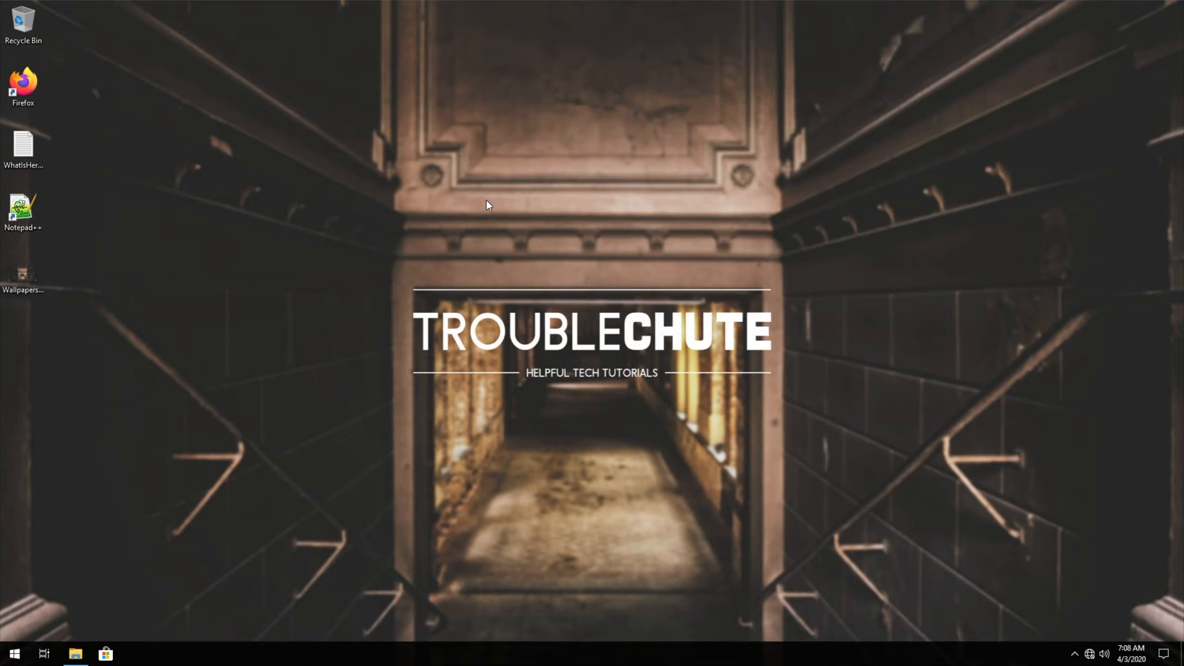
mouse_move(526, 215)
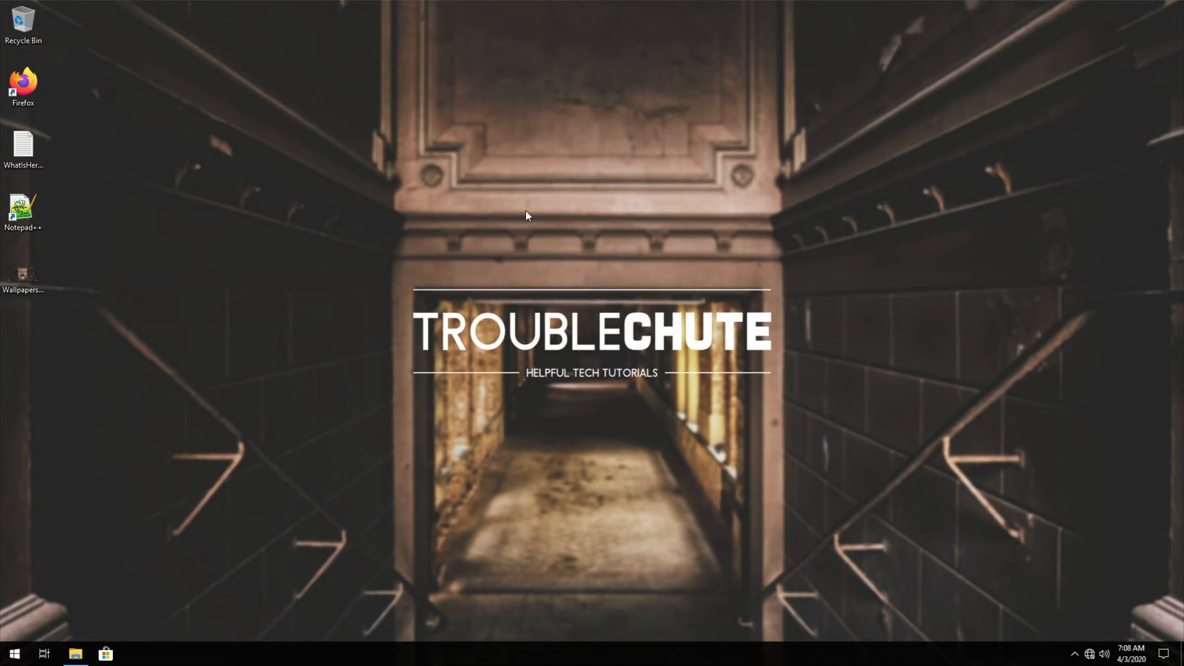
mouse_move(574, 304)
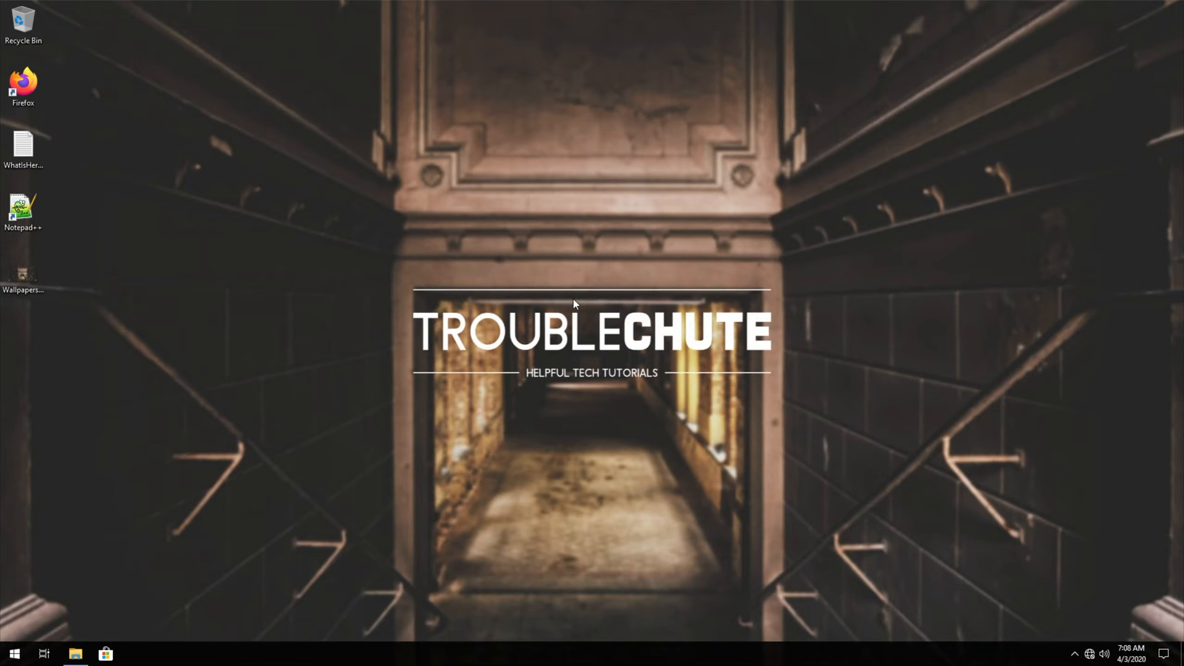
mouse_move(632, 327)
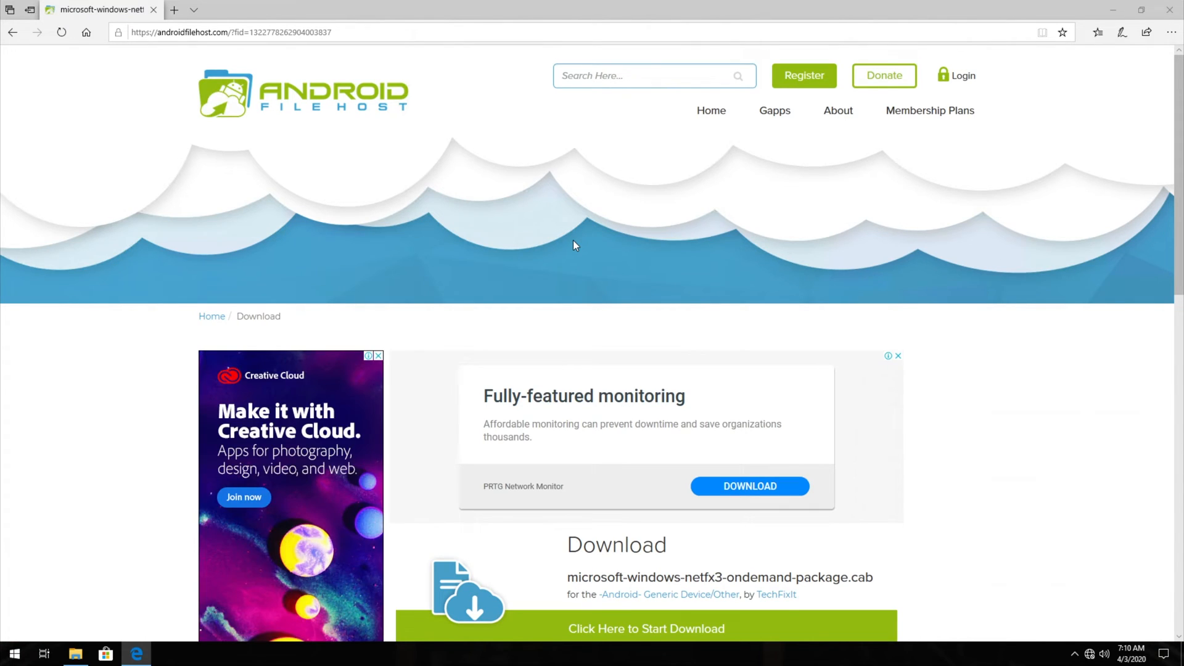
Start downloading the 69 MB netfx3 on-demand package cab in Edge and save it
scroll("down", 3)
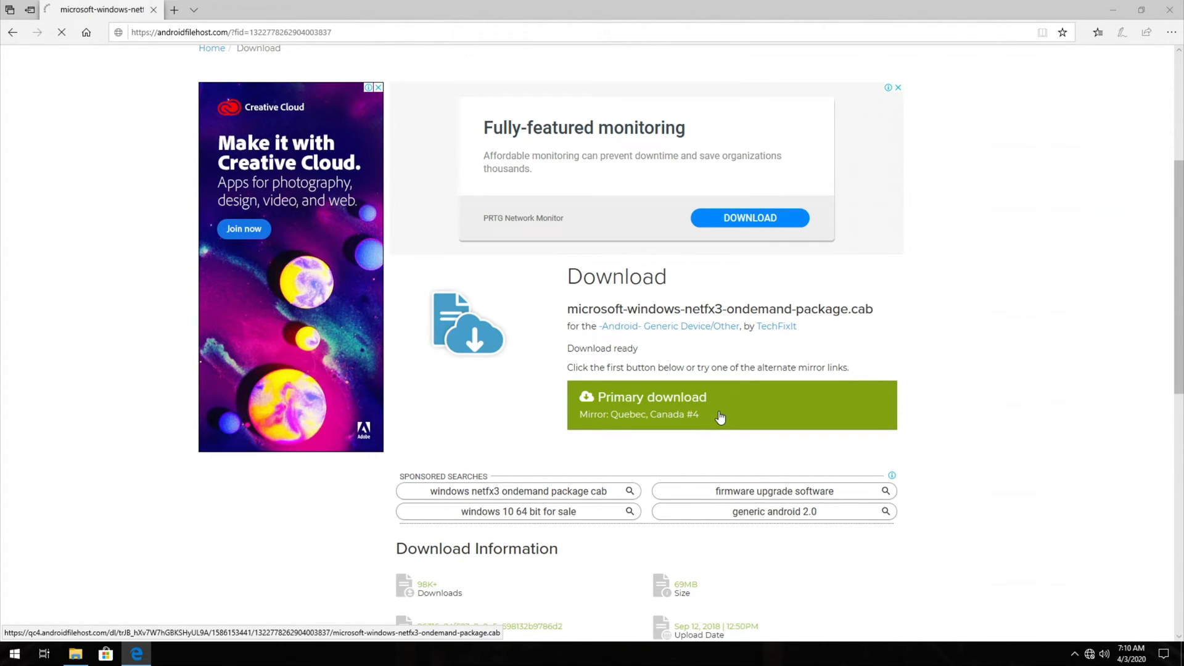
left_click(730, 405)
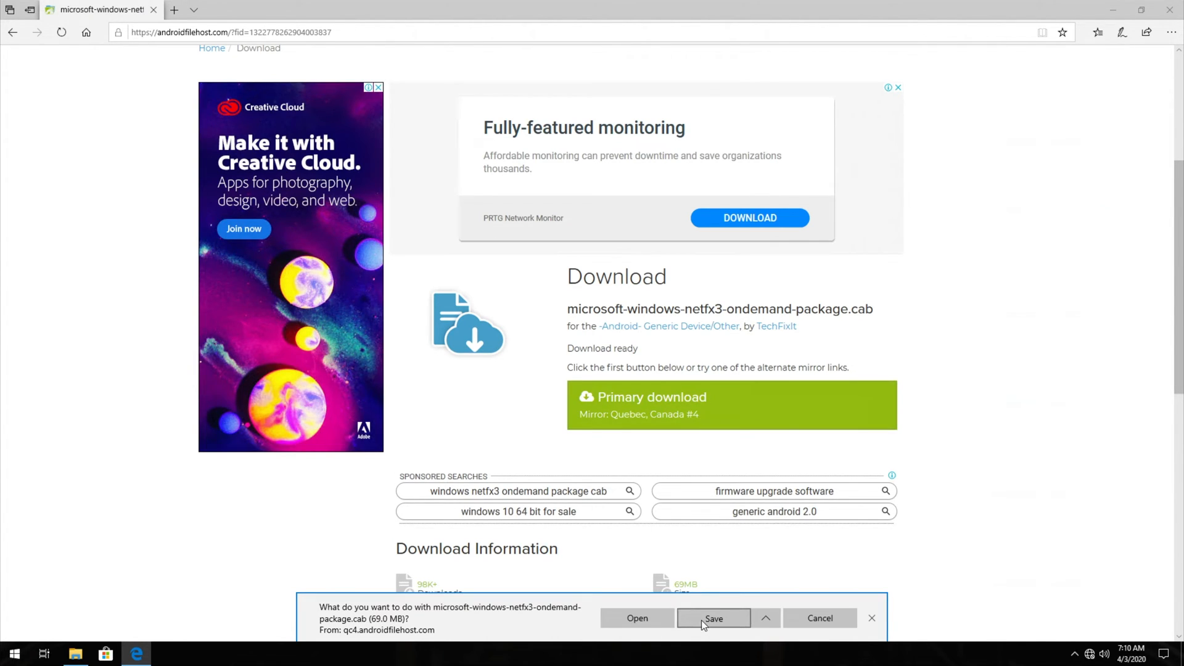
left_click(713, 618)
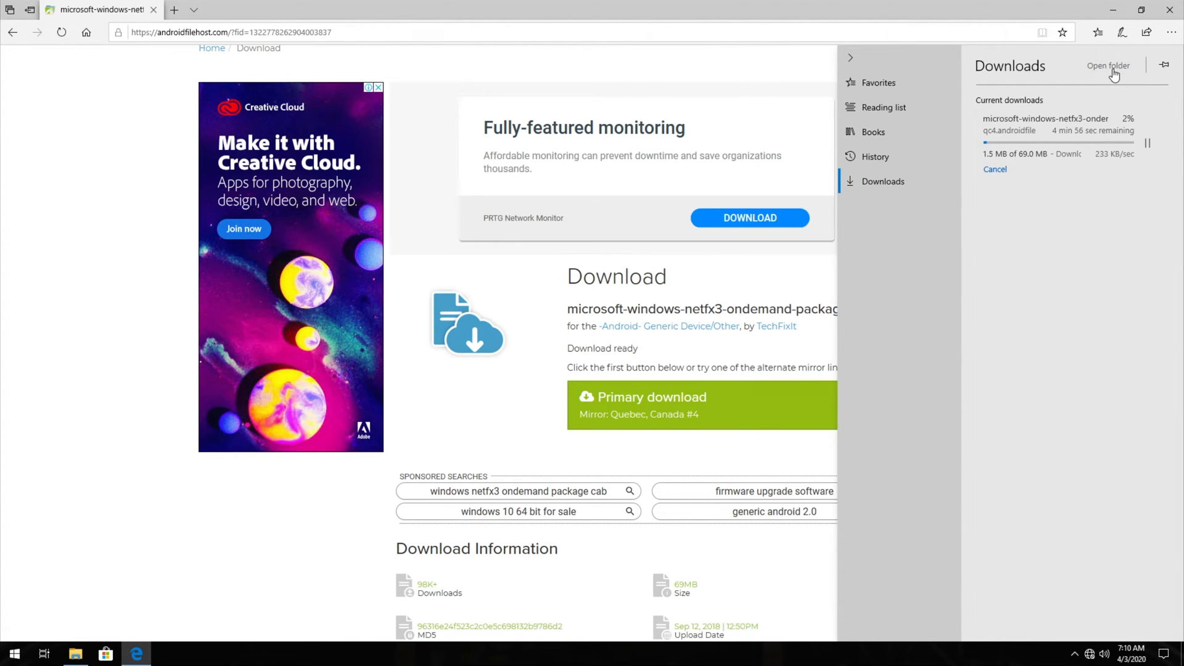
Open the Downloads folder and select the finished 68.9 MB netfx3 cab file
left_click(1109, 66)
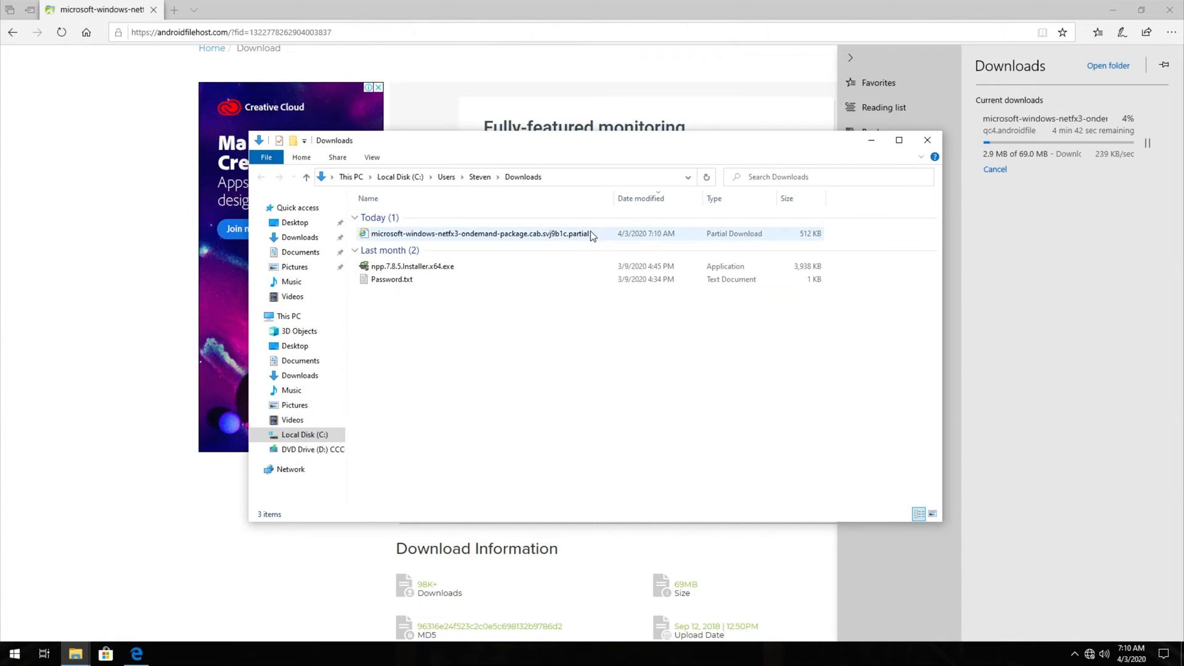
left_click(481, 233)
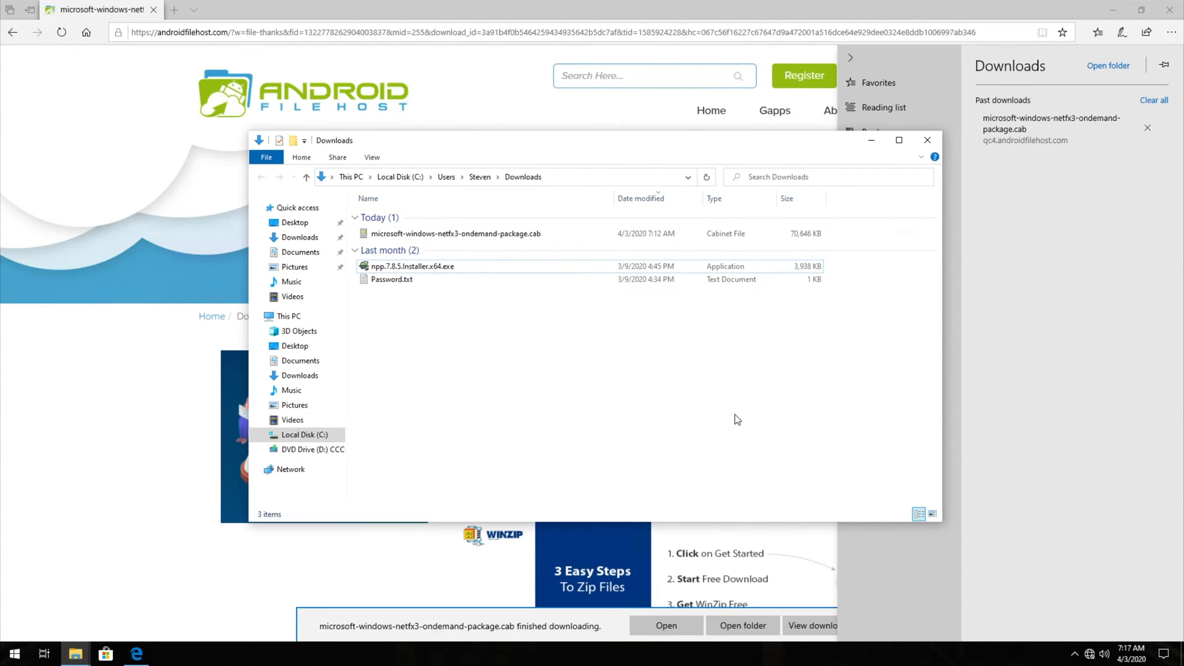
mouse_move(1100, 131)
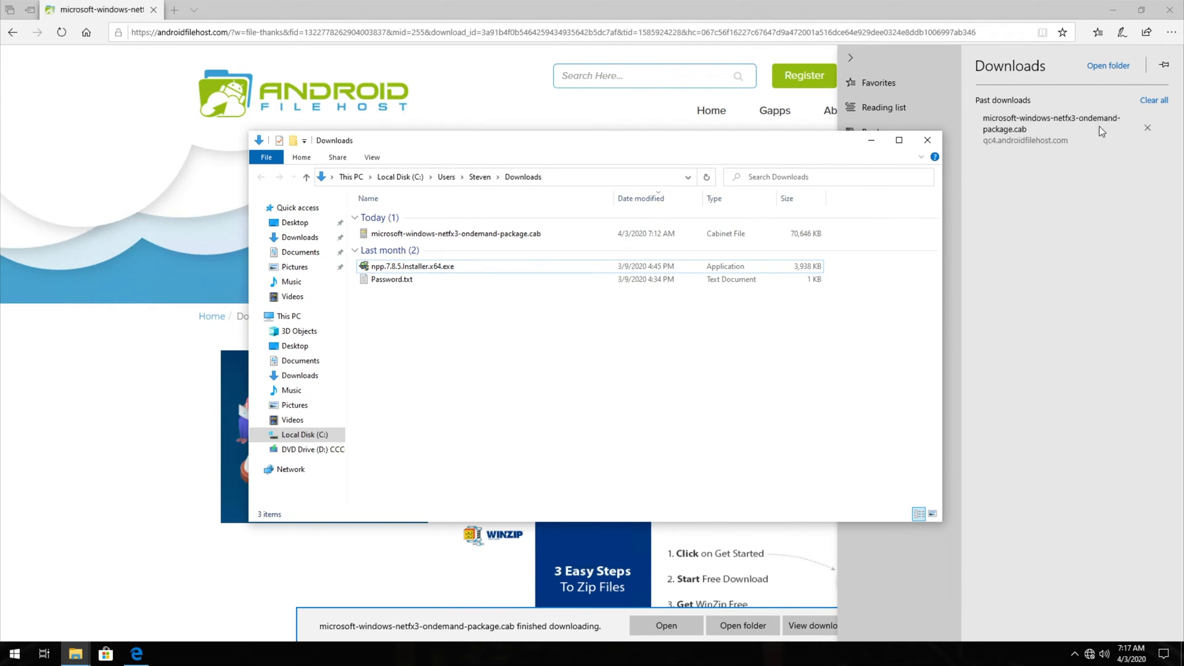
left_click(457, 233)
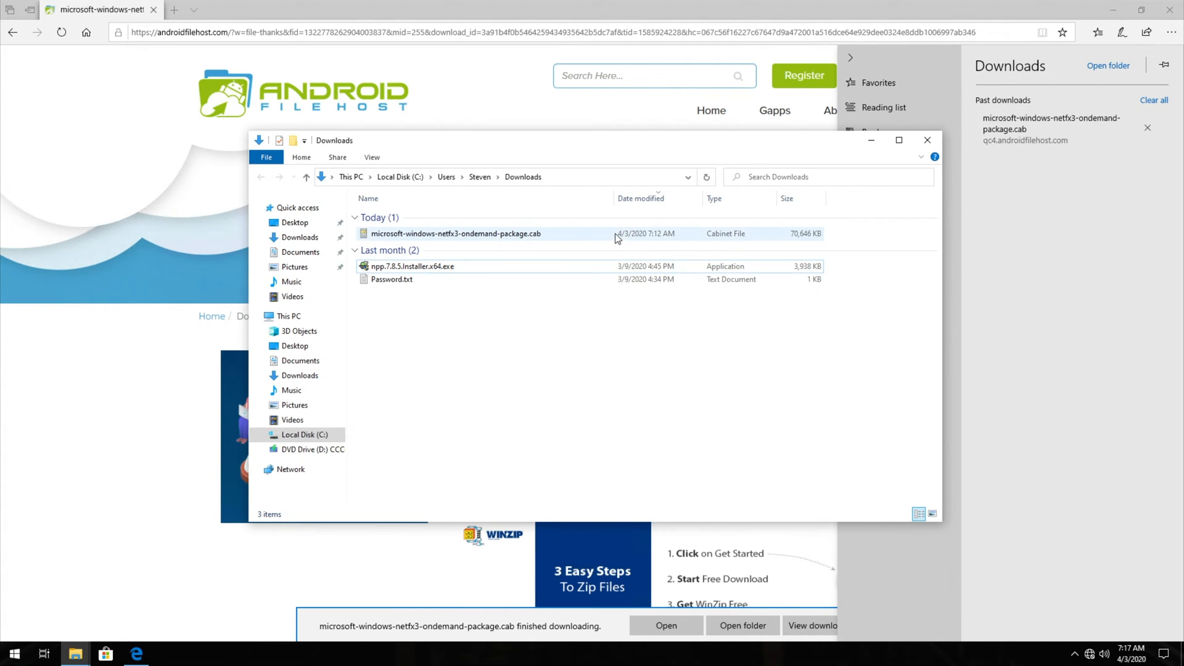
left_click(455, 233)
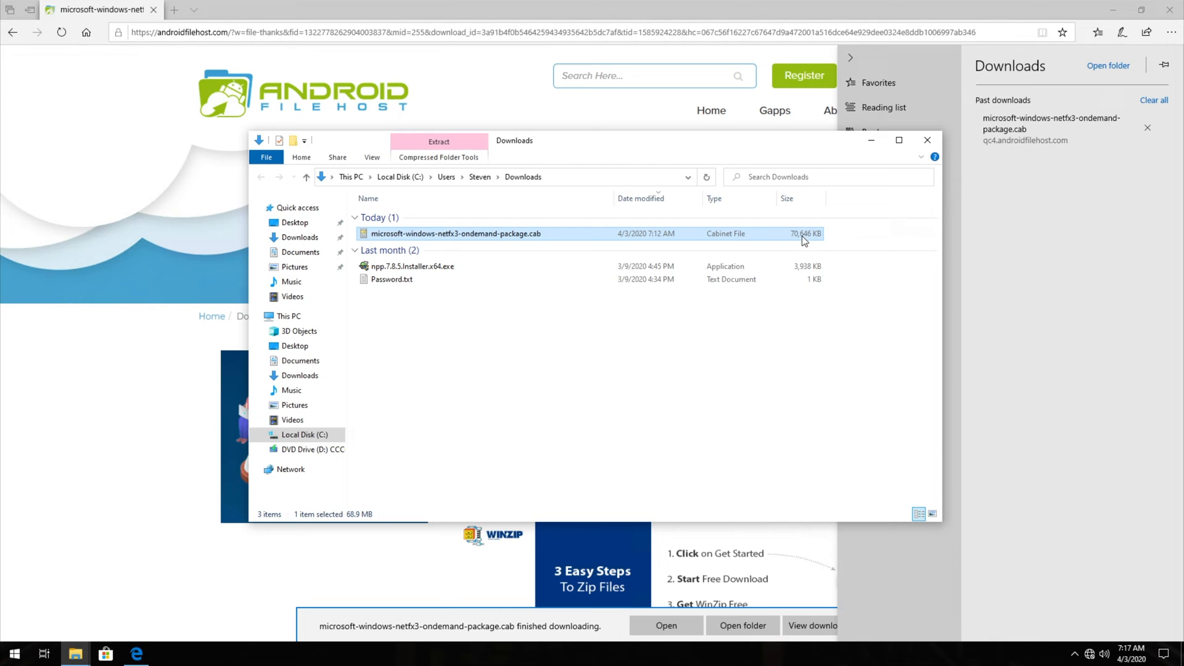
mouse_move(57, 653)
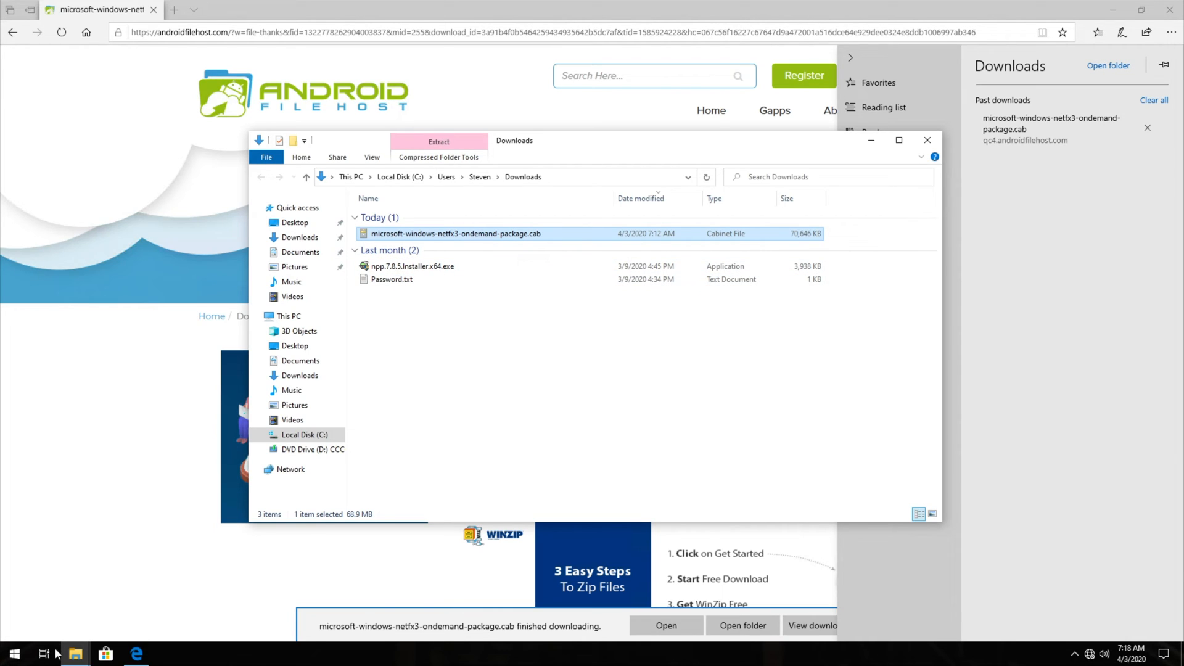
Launch Command Prompt as administrator from a 'cm' Start search and approve the UAC prompt
type("cmd")
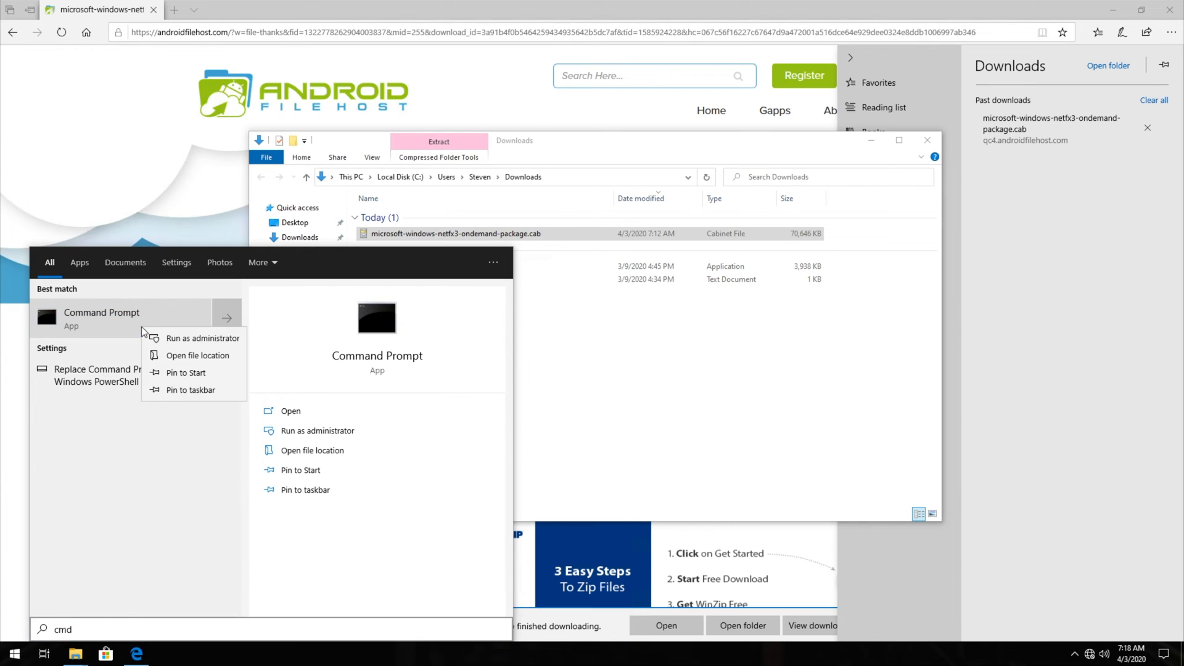
left_click(203, 337)
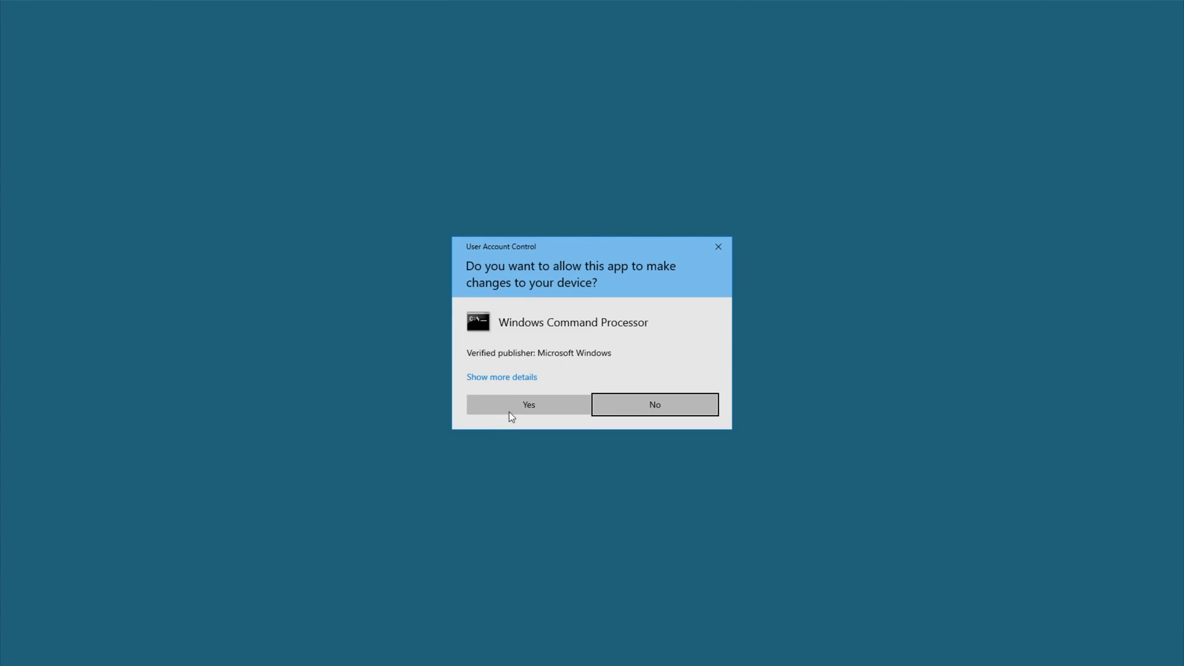
left_click(528, 404)
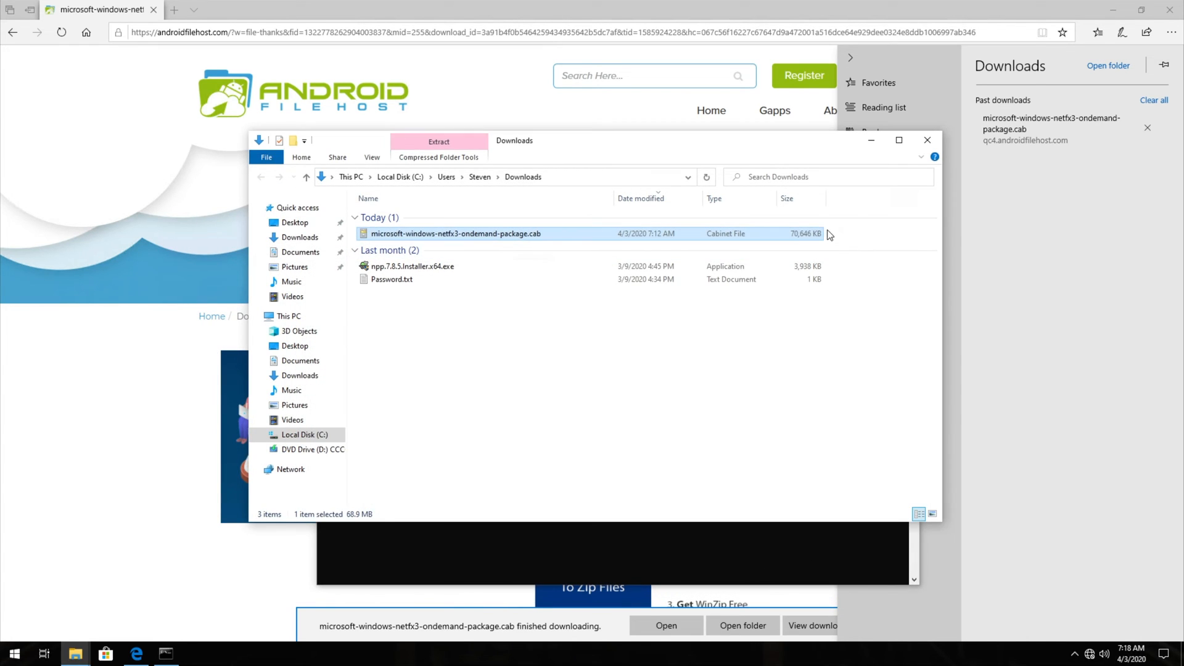
mouse_move(619, 242)
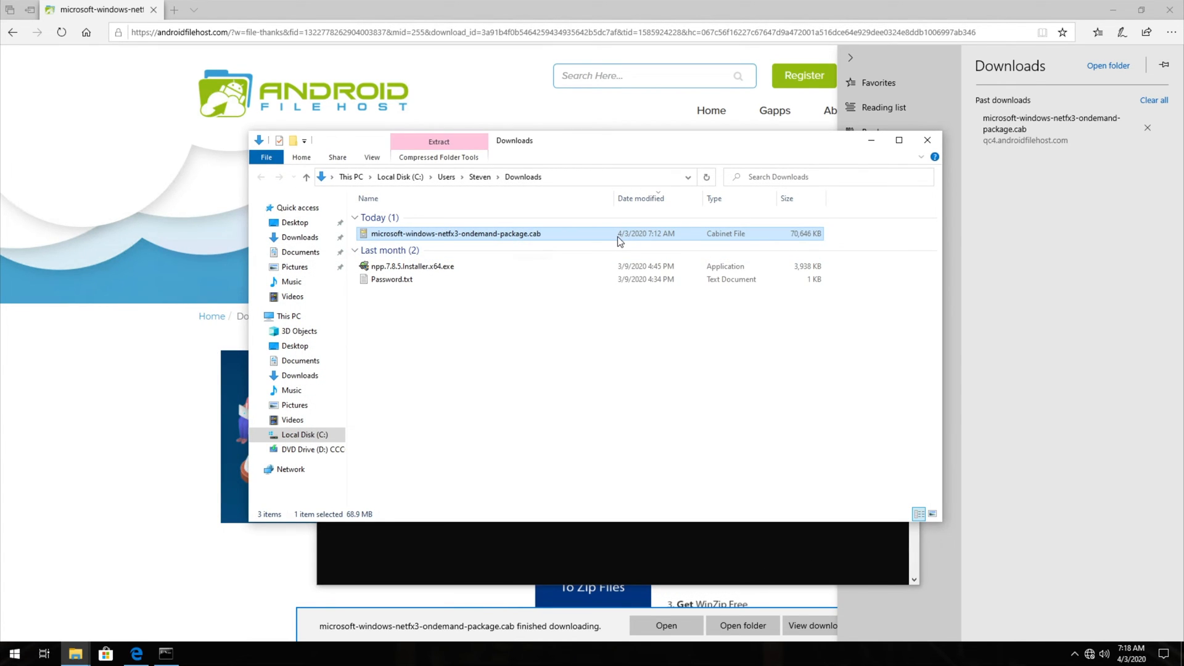
Move the netfx3 on-demand .cab to the root of Local Disk (C:), then return to the admin Command Prompt
left_click(304, 434)
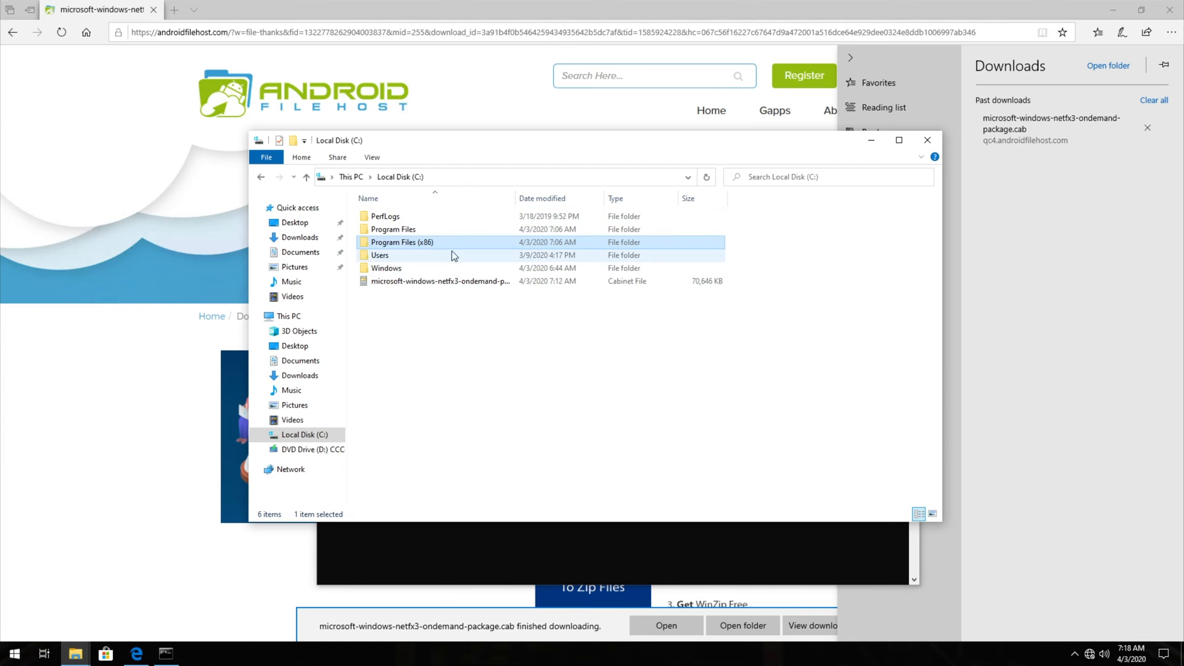
left_click(288, 316)
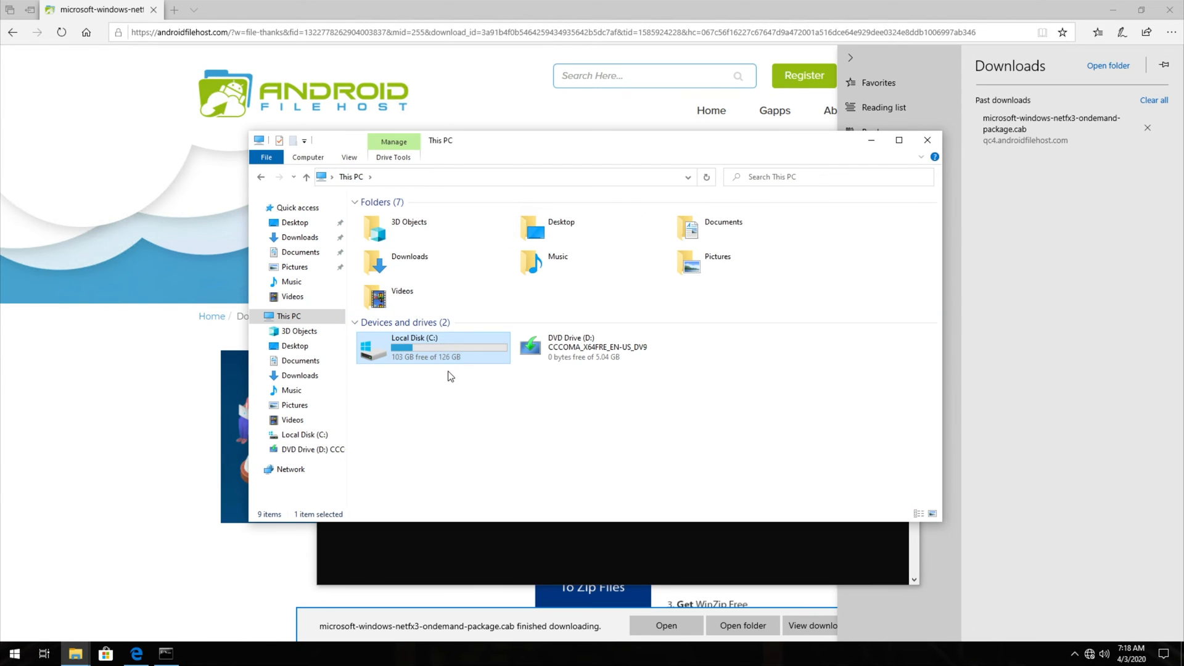
double_click(413, 337)
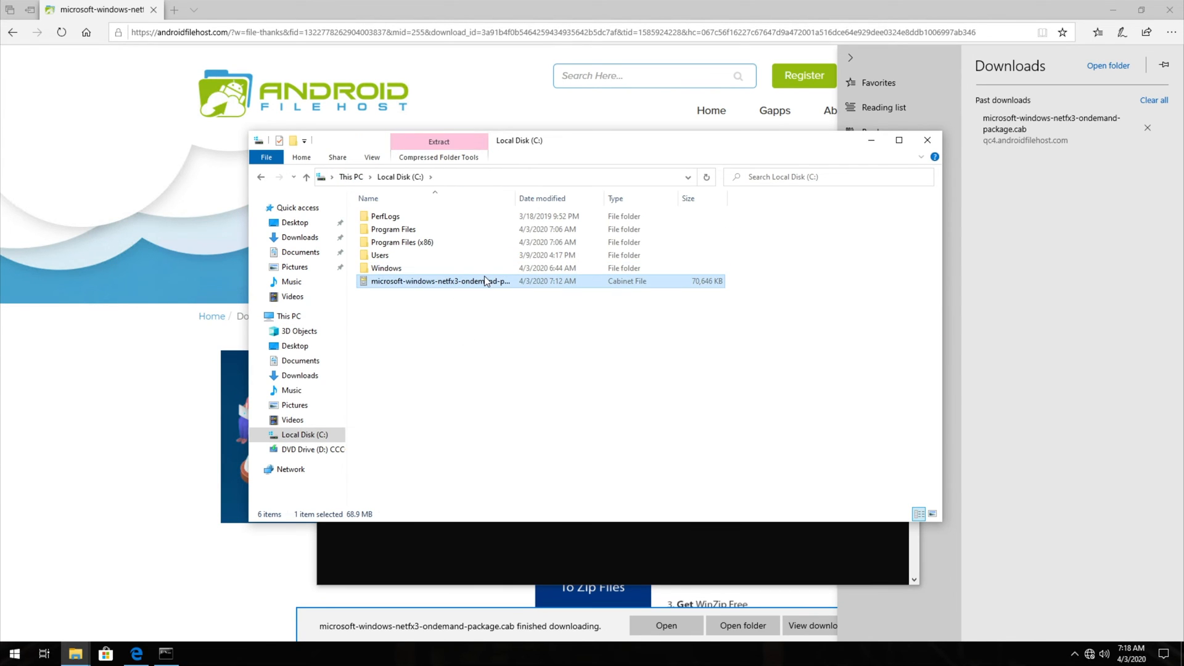
left_click(165, 653)
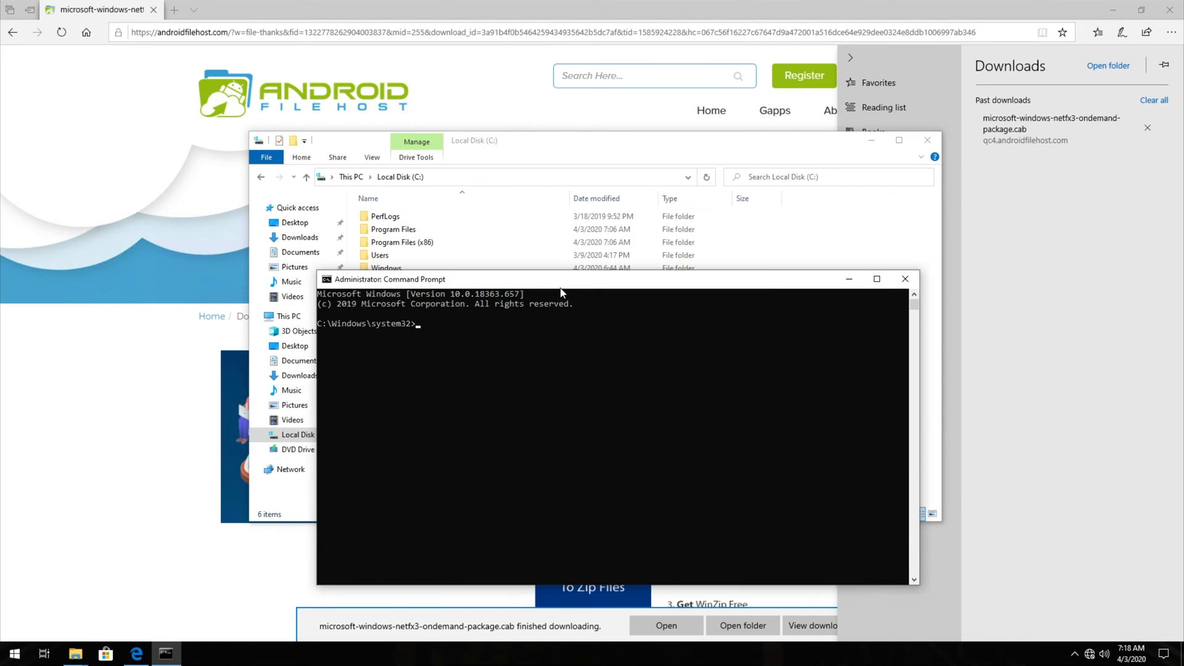
Enter 'DISM.exe /Online /Enable-Feature /FeatureName:NetFX3 /Source:C:\ /LimitAccess' at the admin prompt
type("DISM.exe /Online /Enable-Feature /FeatureName:NetFX3 /Source:C:\\ /LimitAccess")
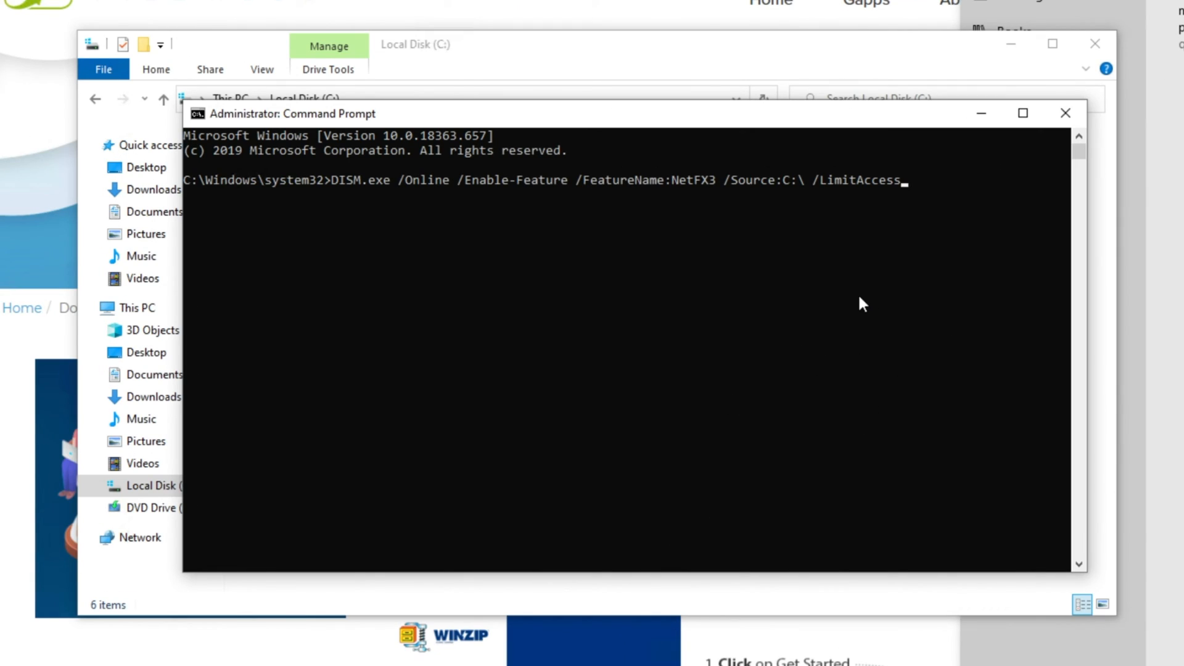
mouse_move(377, 189)
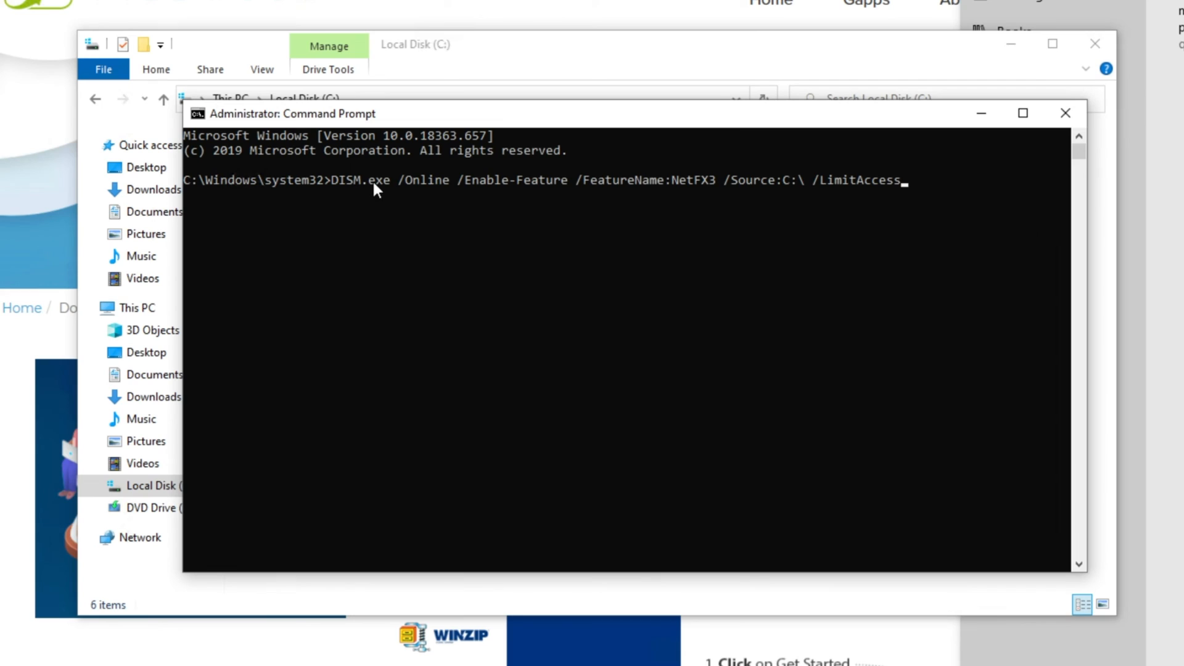
mouse_move(530, 194)
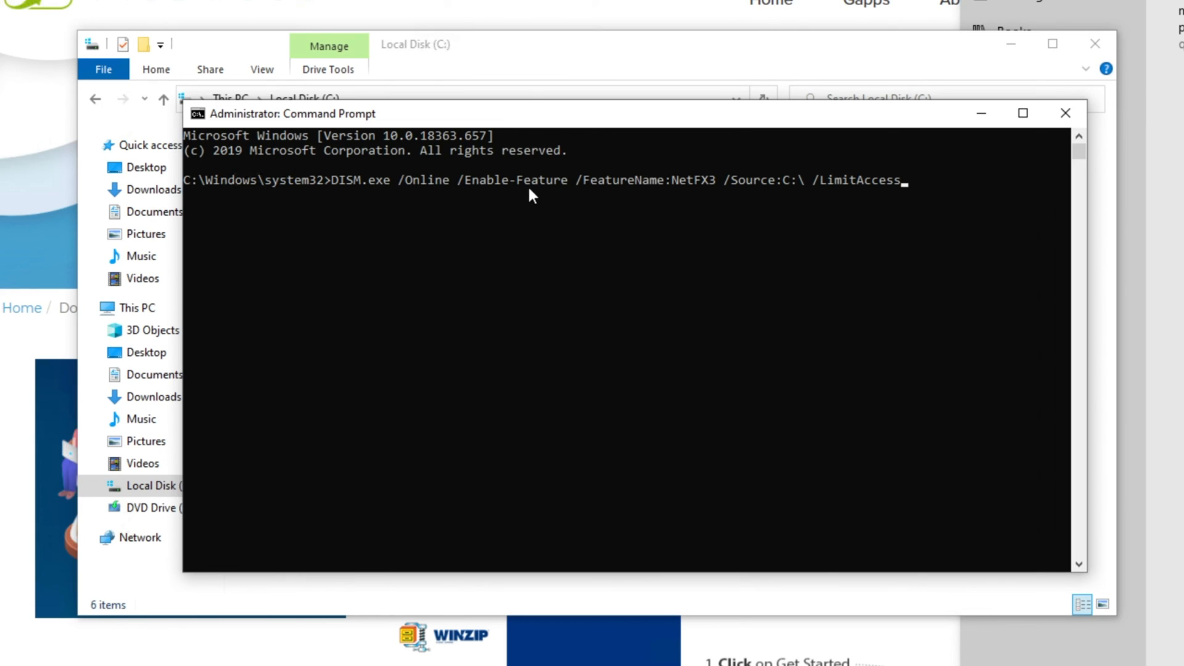
mouse_move(776, 188)
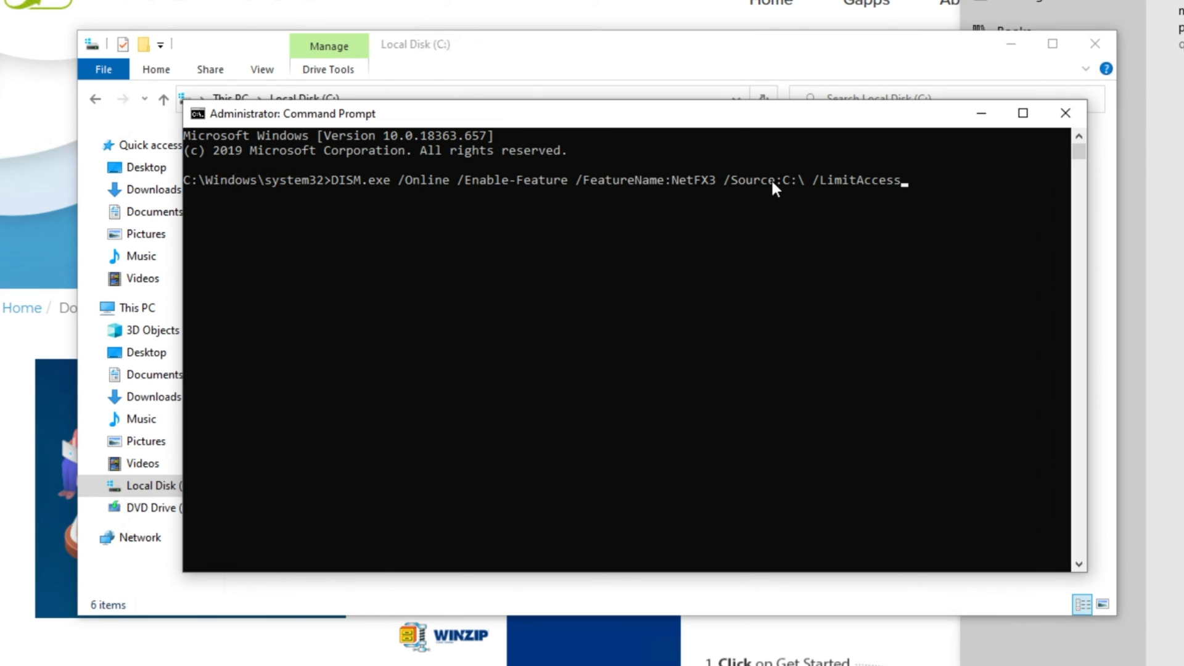
mouse_move(901, 367)
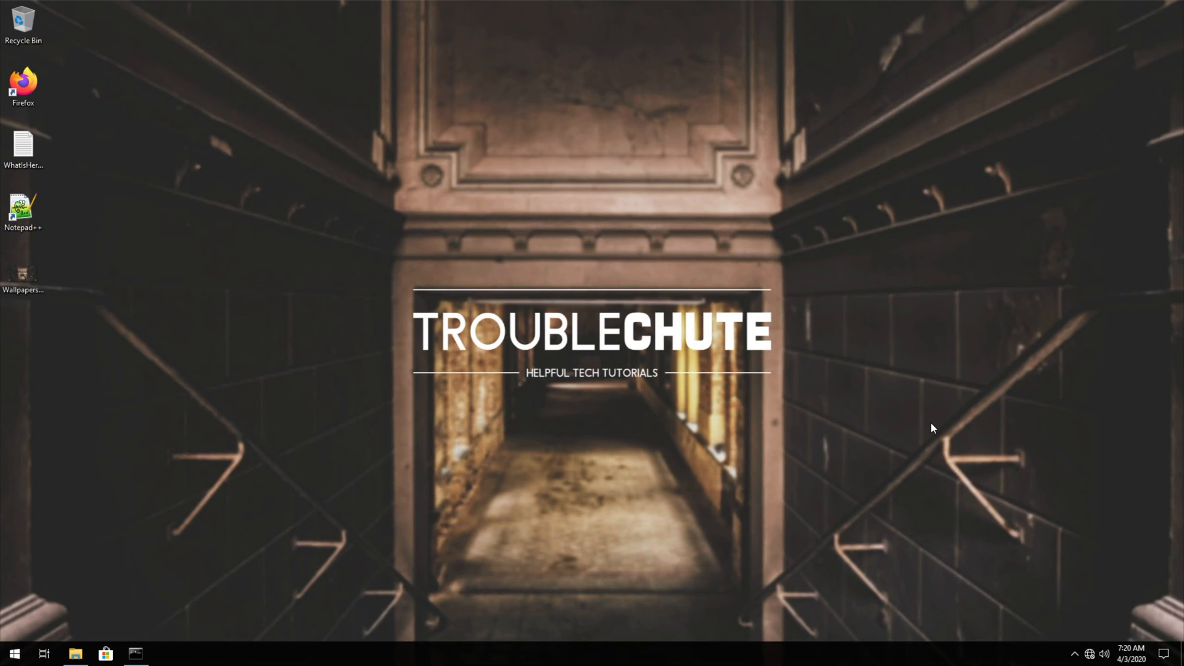
mouse_move(512, 408)
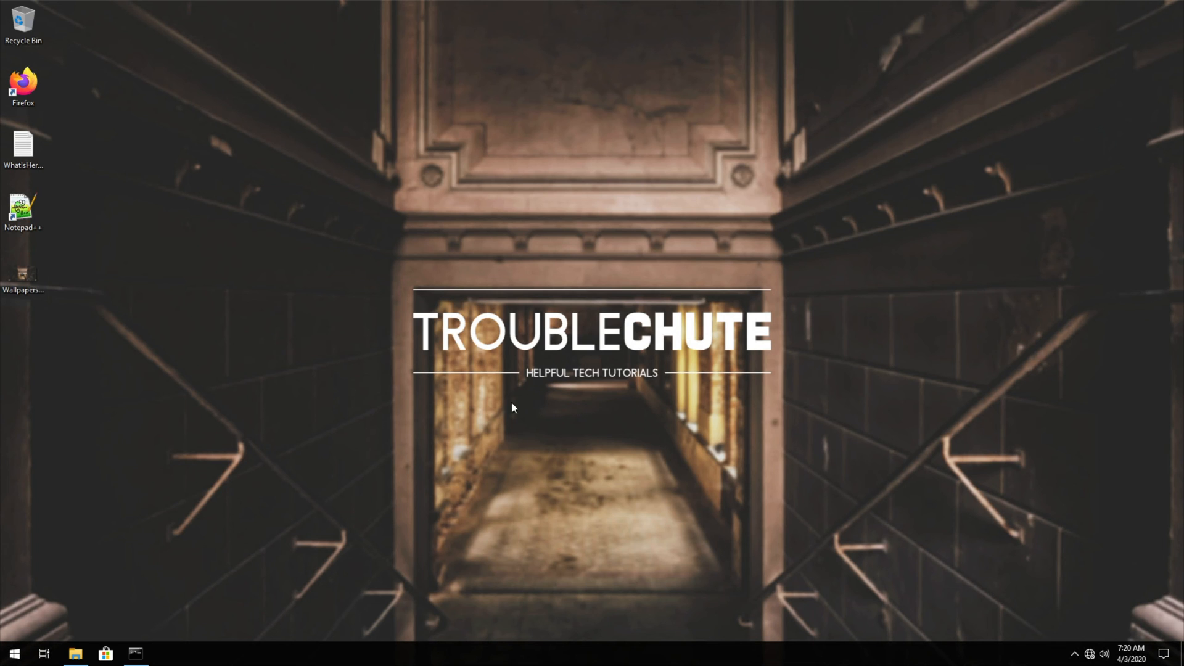
mouse_move(77, 500)
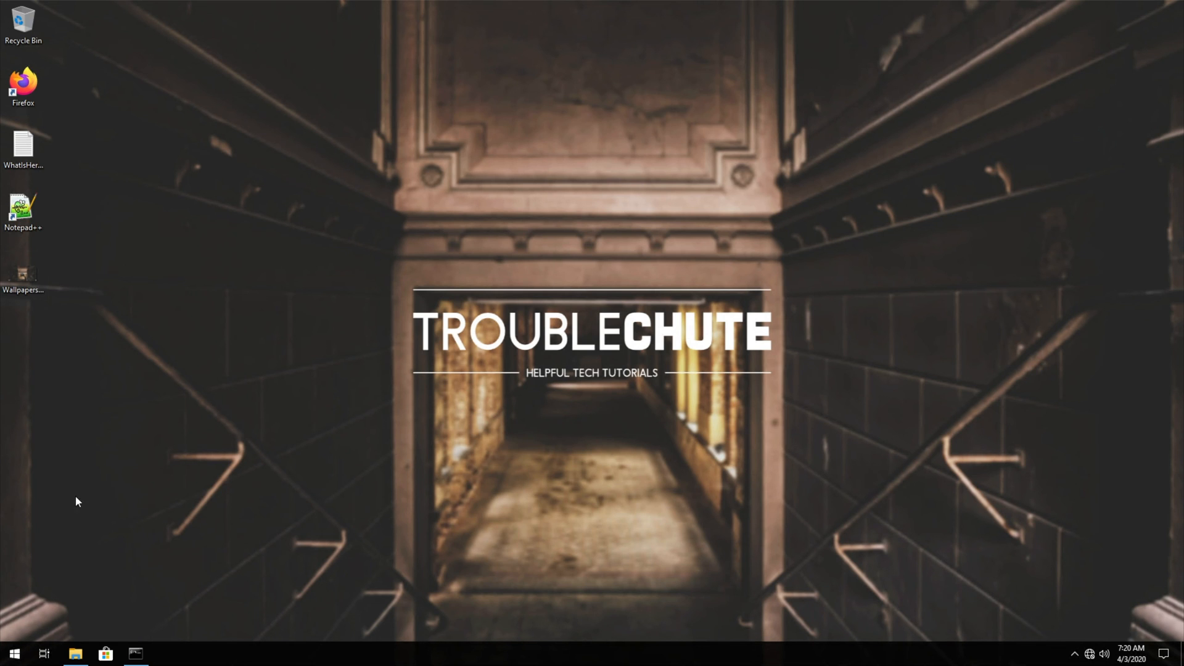